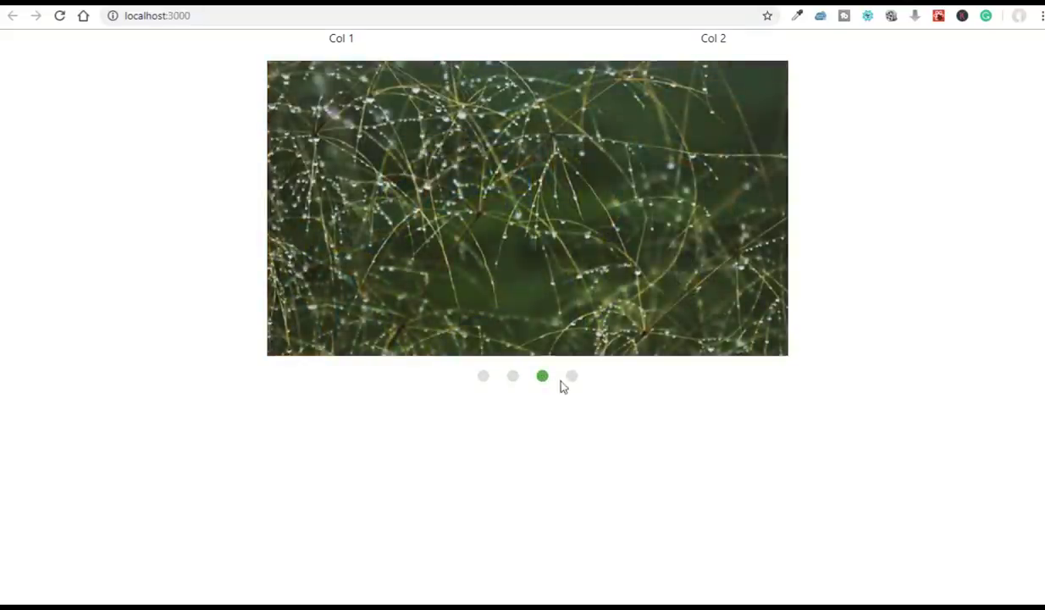
# Step: Cycle the finished carousel demo between the cat and yellow-leaves slides using the indicator dots
pyautogui.click(572, 376)
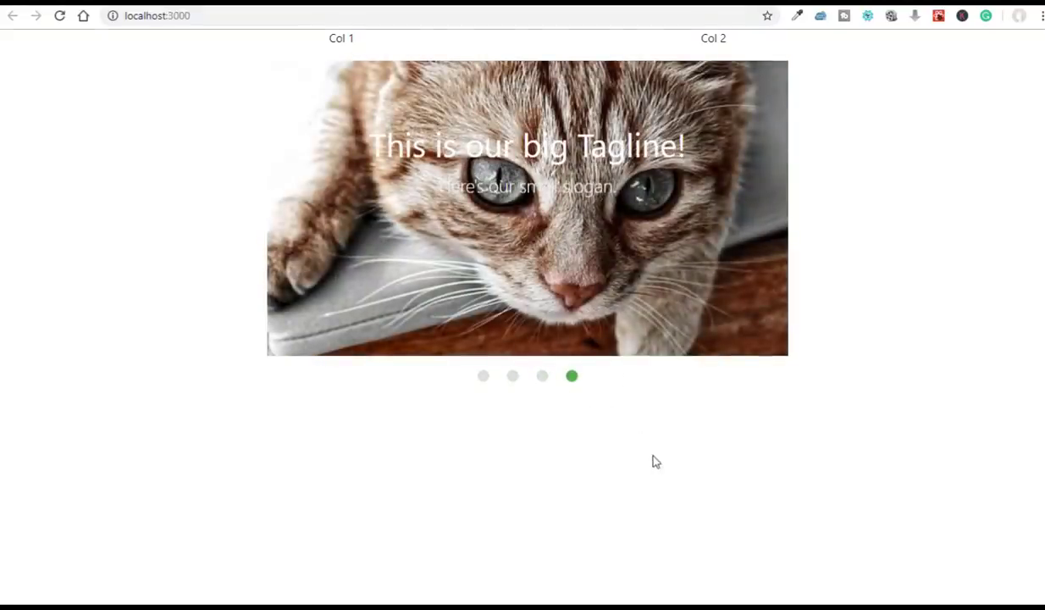
pyautogui.click(512, 376)
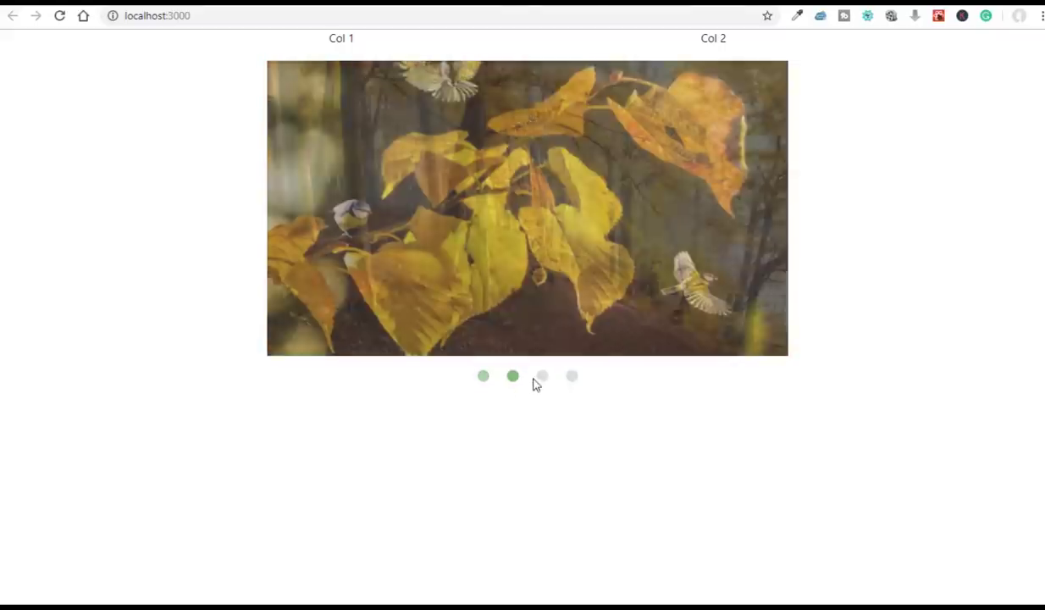
pyautogui.click(572, 376)
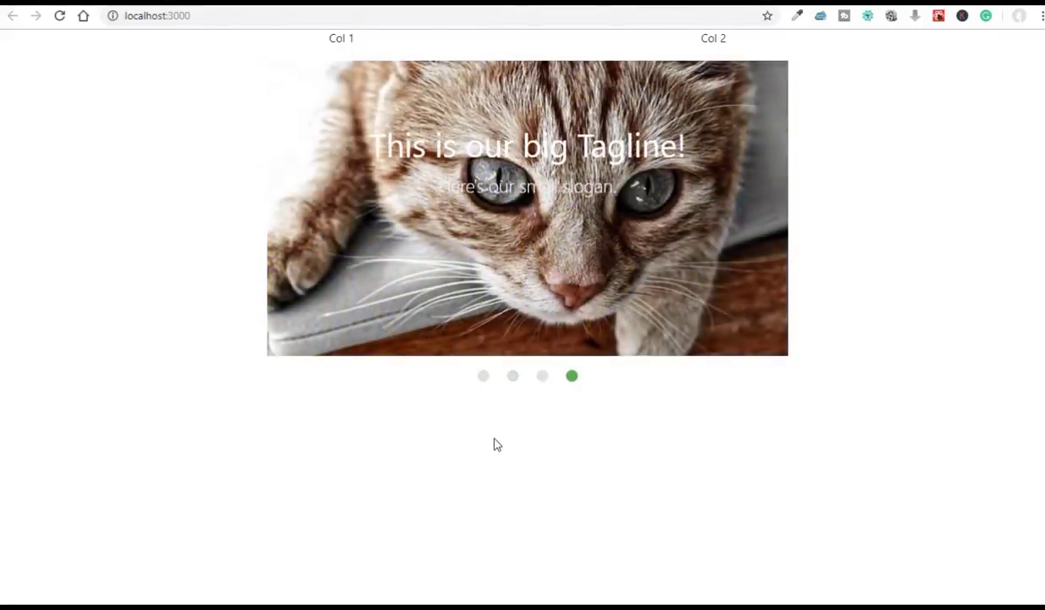
pyautogui.moveTo(433, 530)
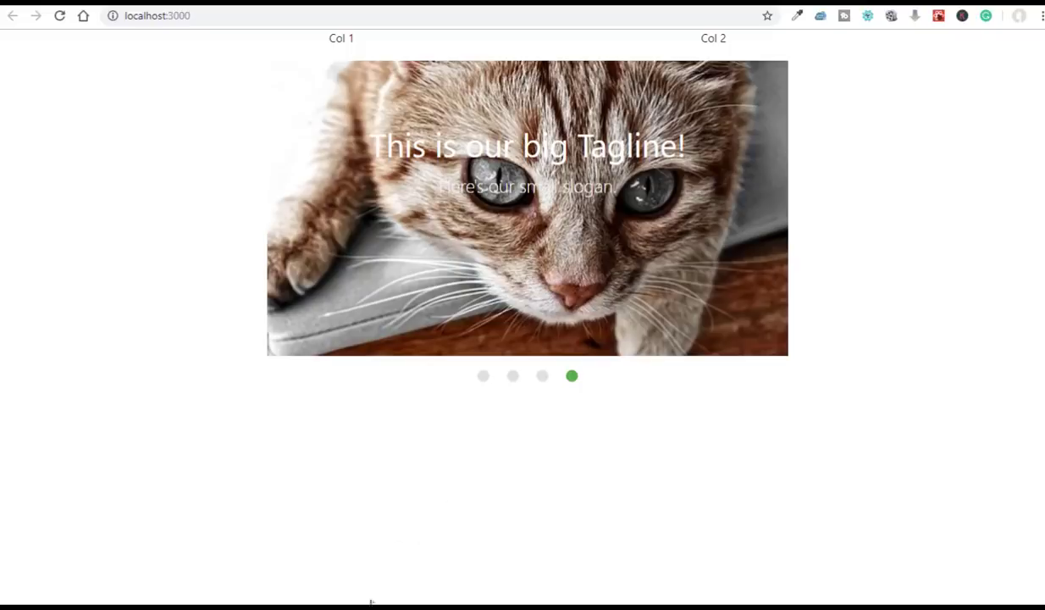
pyautogui.click(511, 375)
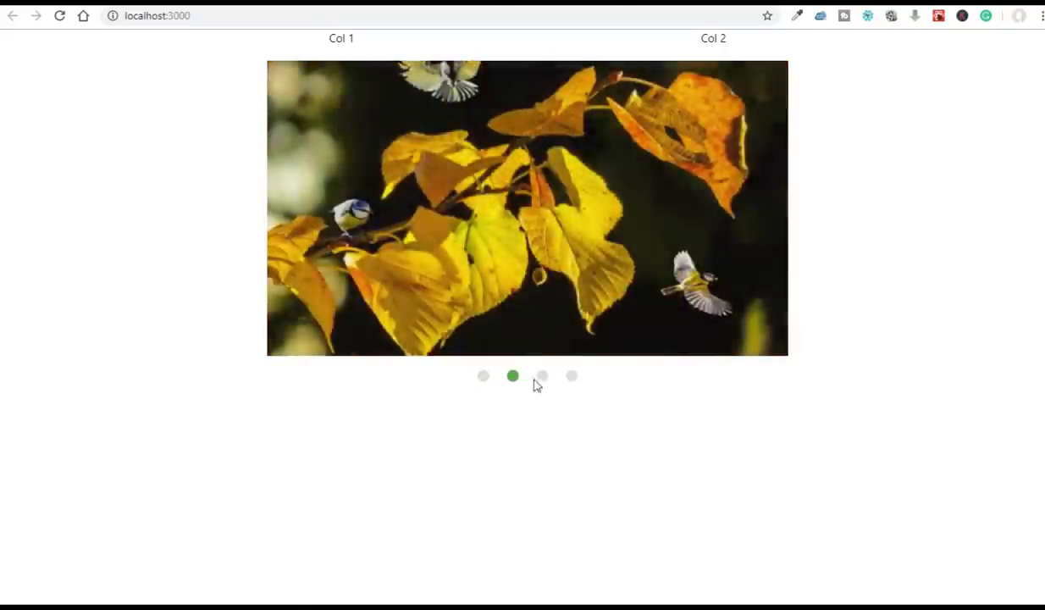
pyautogui.click(572, 376)
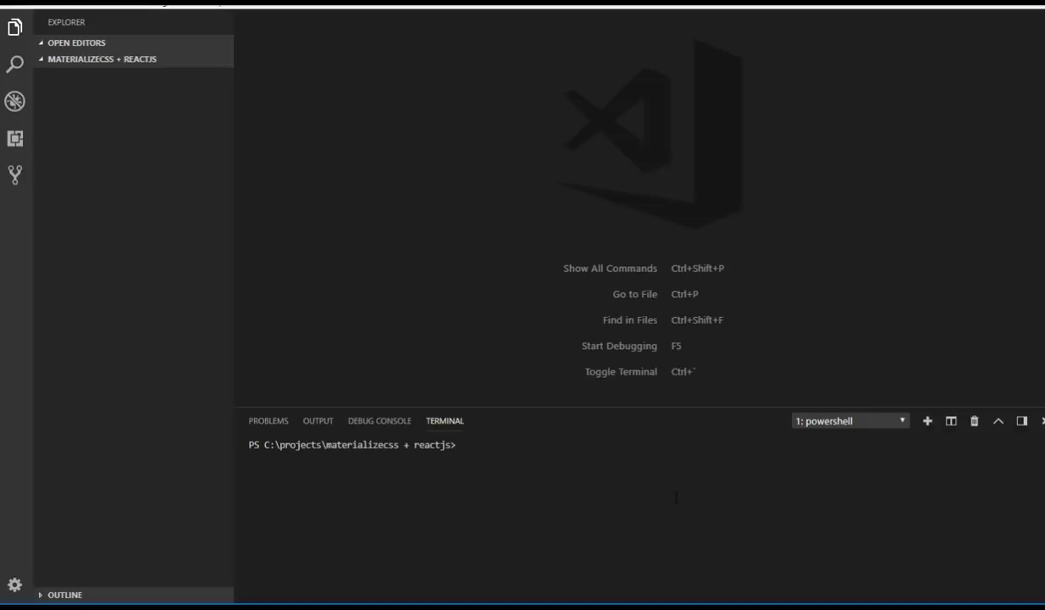
# Step: Run npx create-react-app materplusreact in the terminal to generate the new app
pyautogui.write('np')
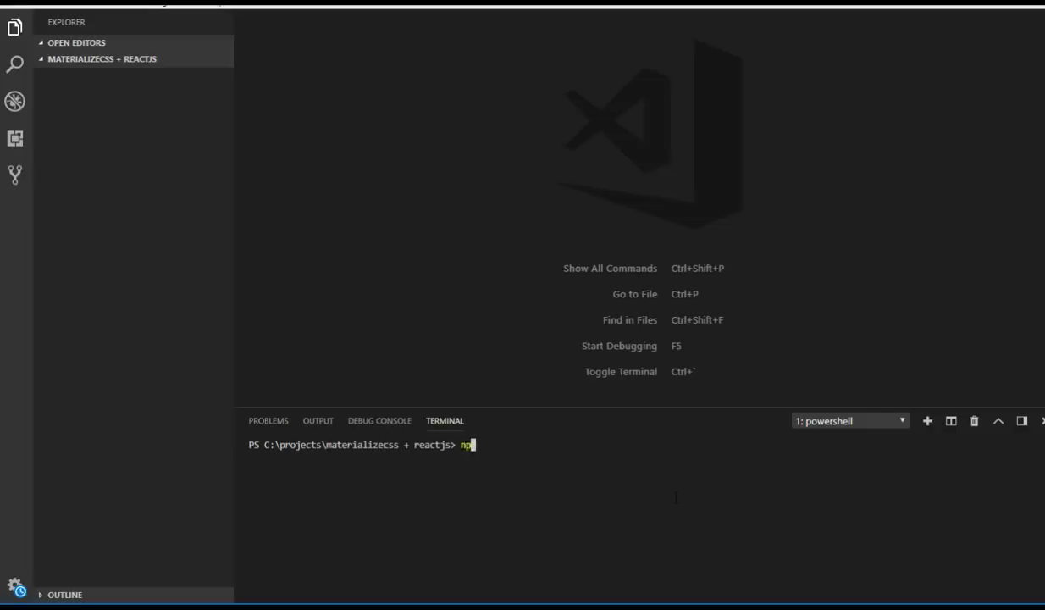
pyautogui.write('x c')
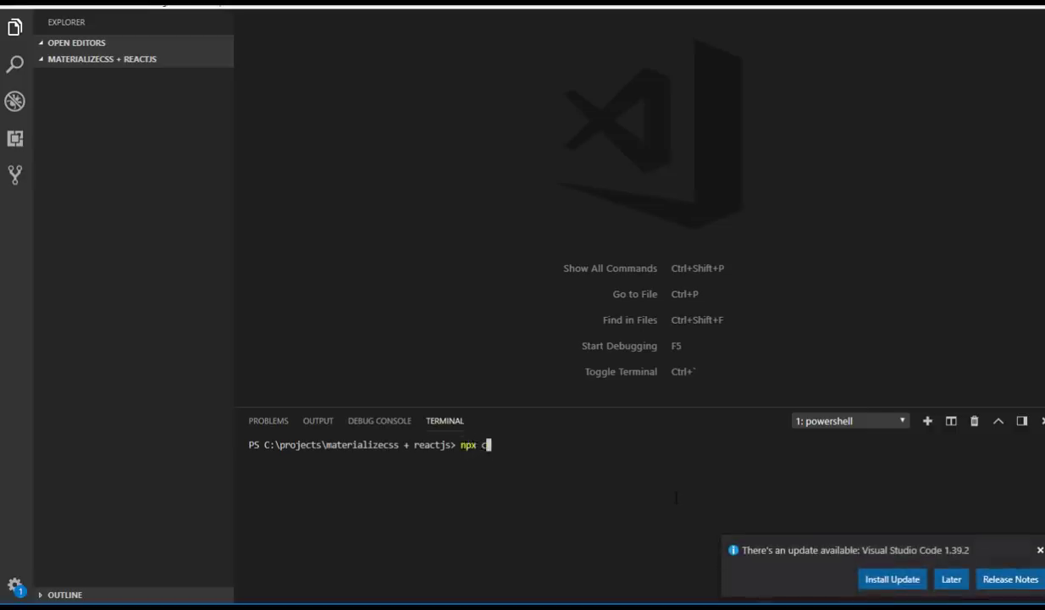
pyautogui.write('reate-rea')
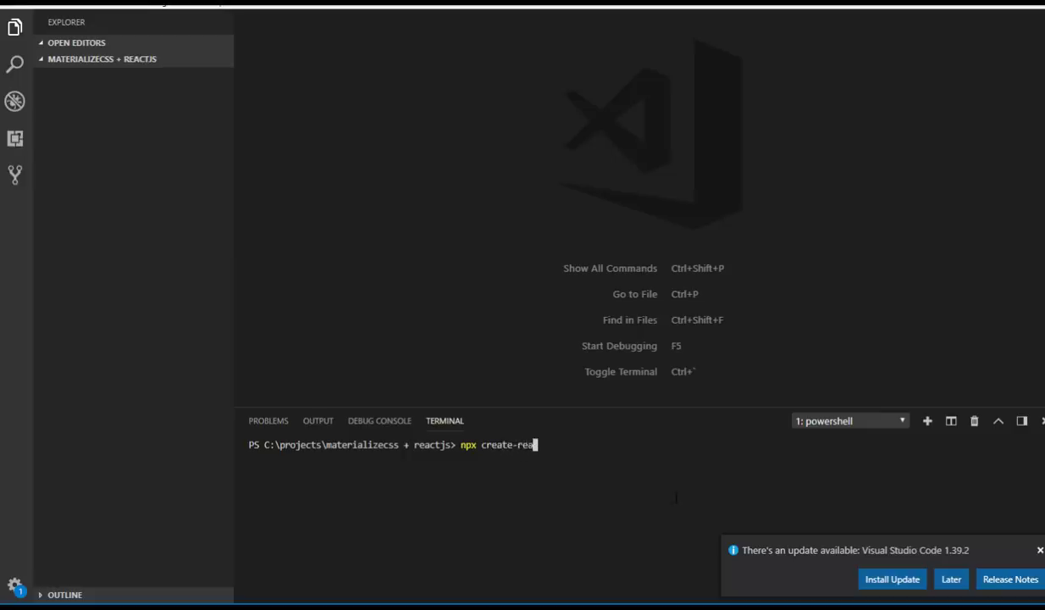
pyautogui.write('ct-app')
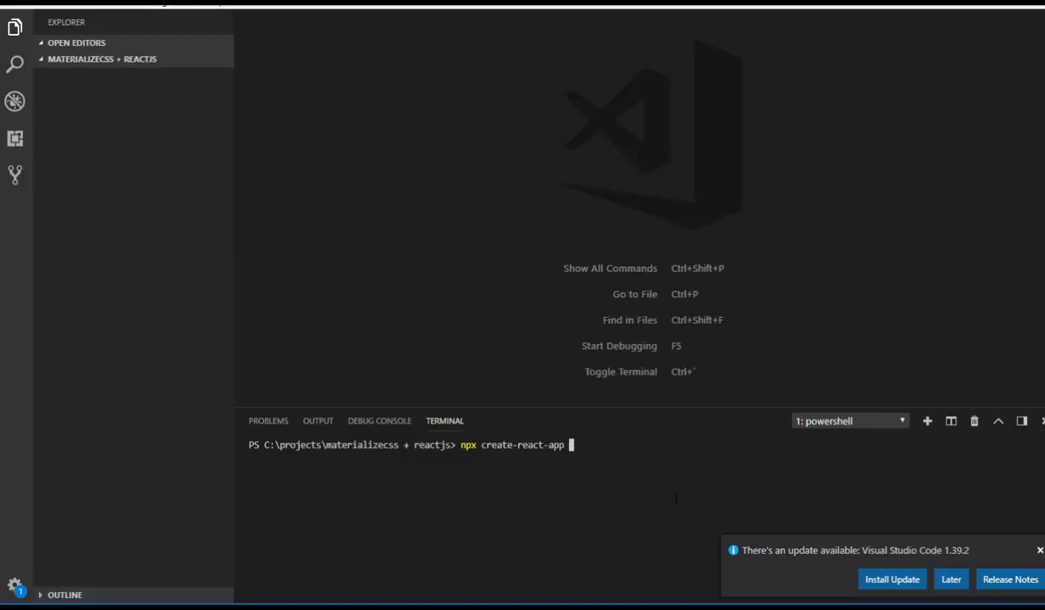
pyautogui.write('mater')
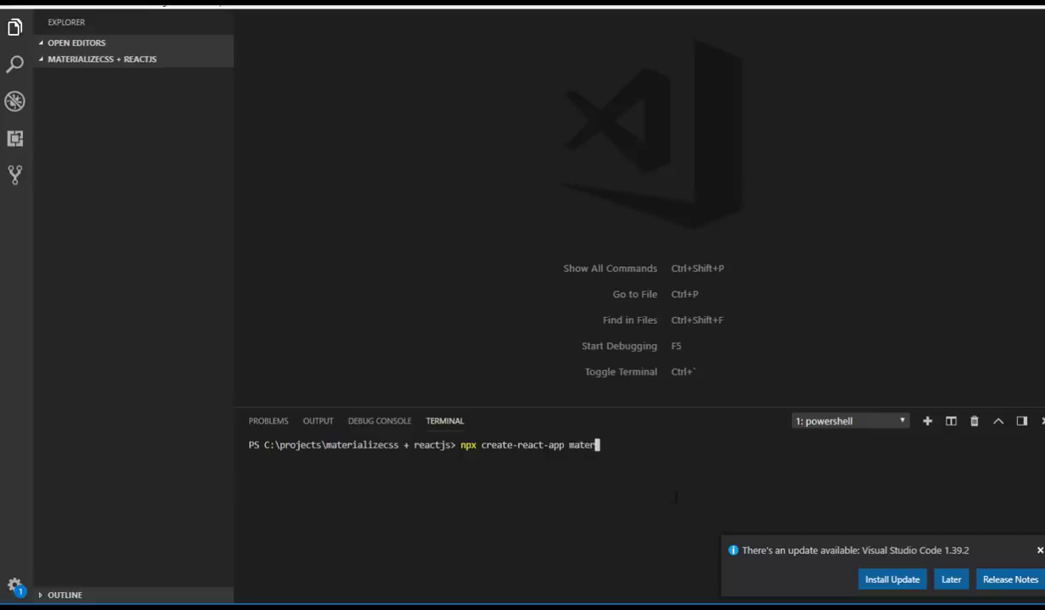
pyautogui.write('plusreact')
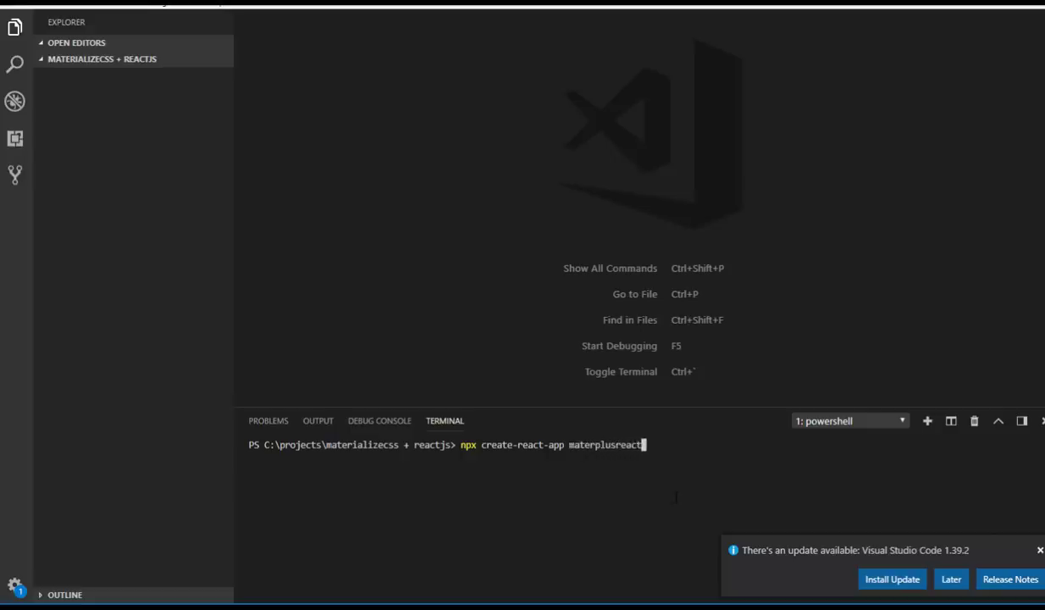
pyautogui.press('Return')
pyautogui.write('c')
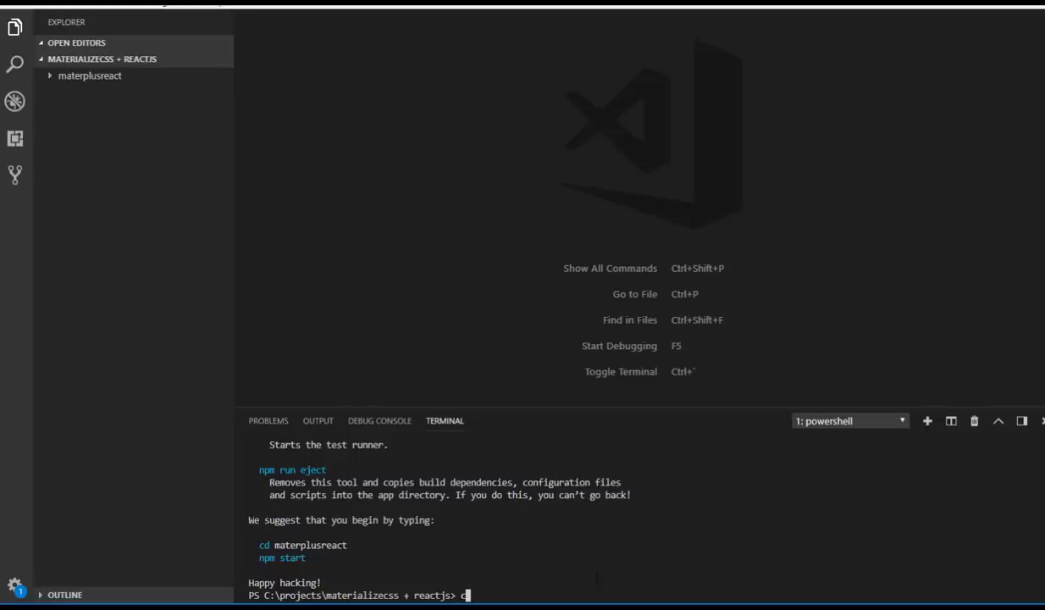
# Step: Move into materplusreact, start the dev server with npm start, and reveal the src files in Explorer
pyautogui.press('Return')
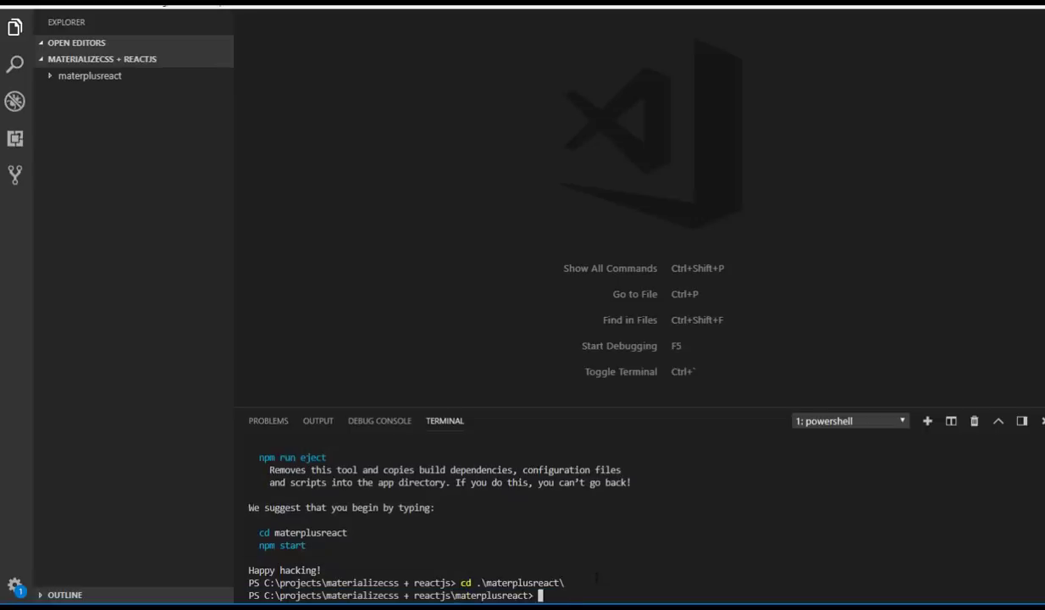
pyautogui.write('npm')
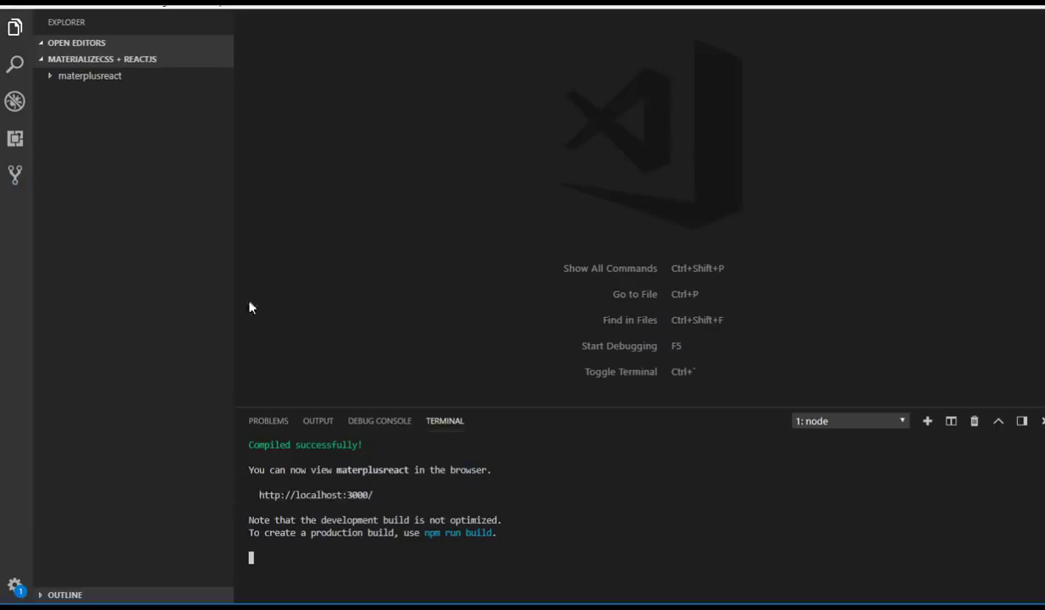
pyautogui.click(90, 75)
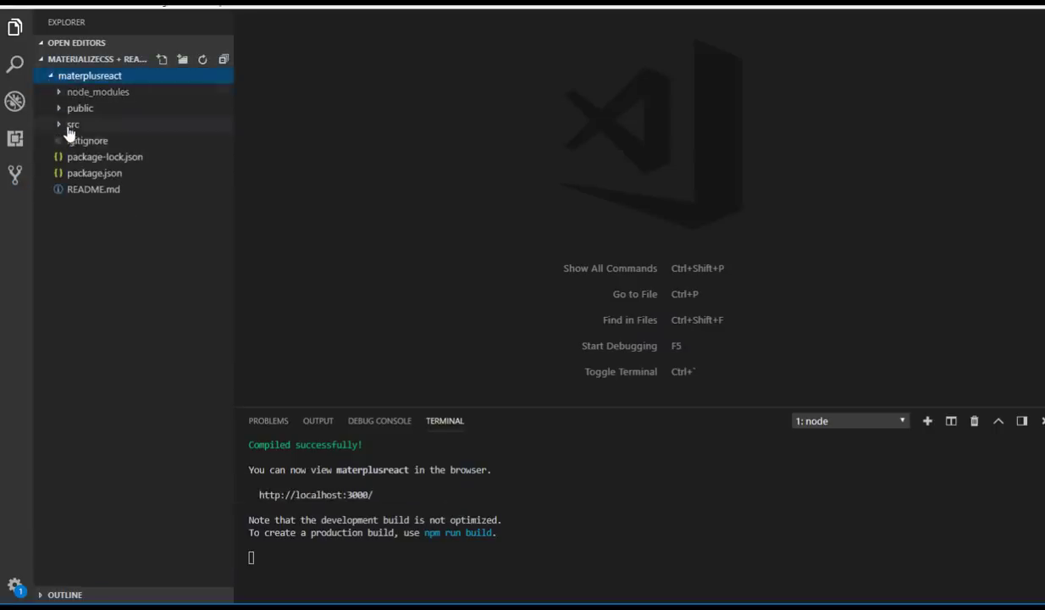
pyautogui.click(73, 125)
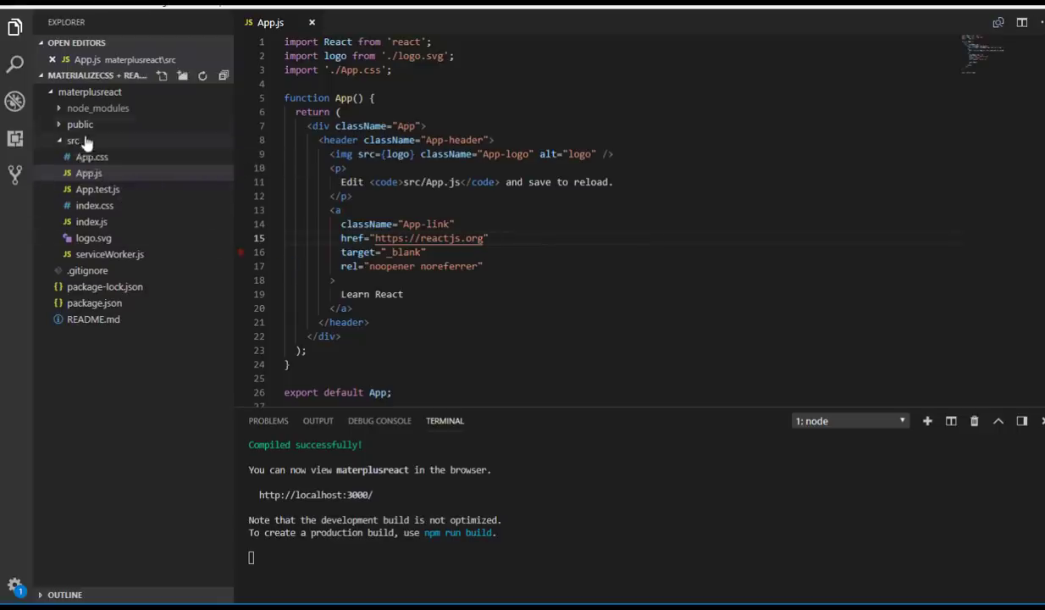
# Step: Add src/components/Slider.js as an rcc class component rendering a div reading Slider
pyautogui.click(73, 140)
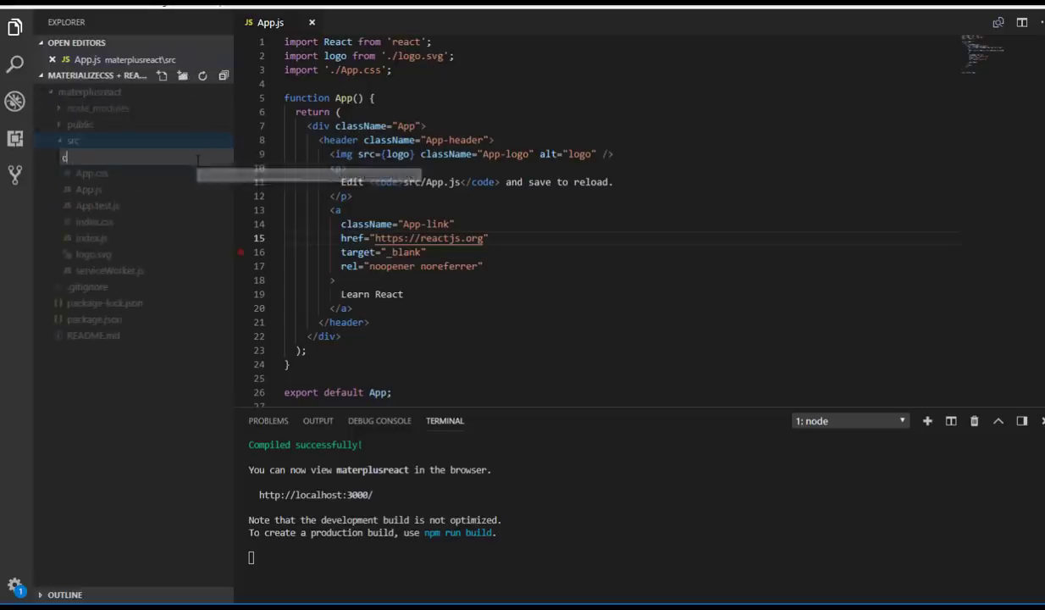
pyautogui.write('components')
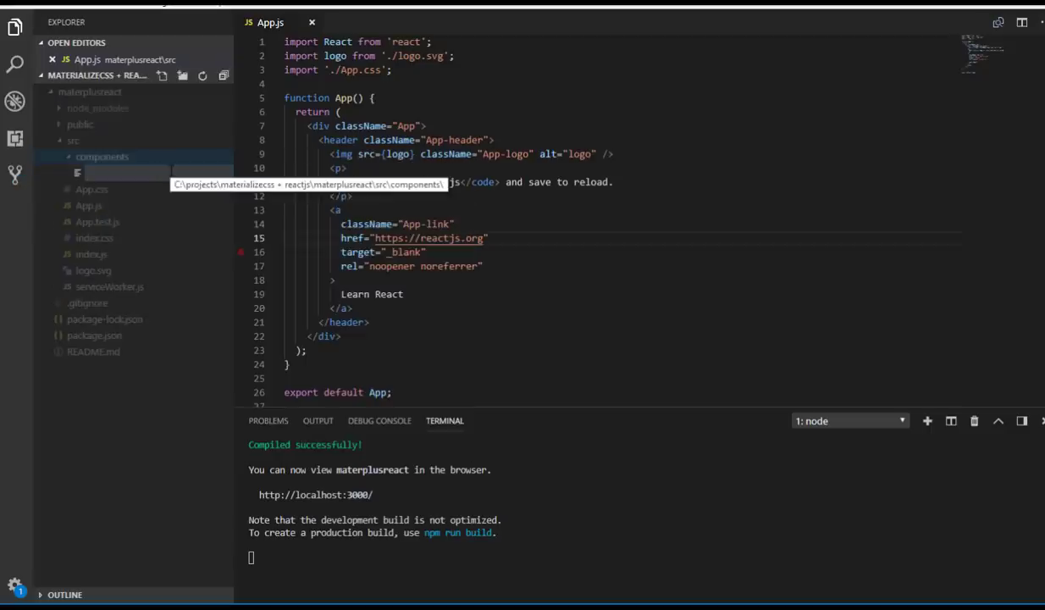
pyautogui.write('Slider.js')
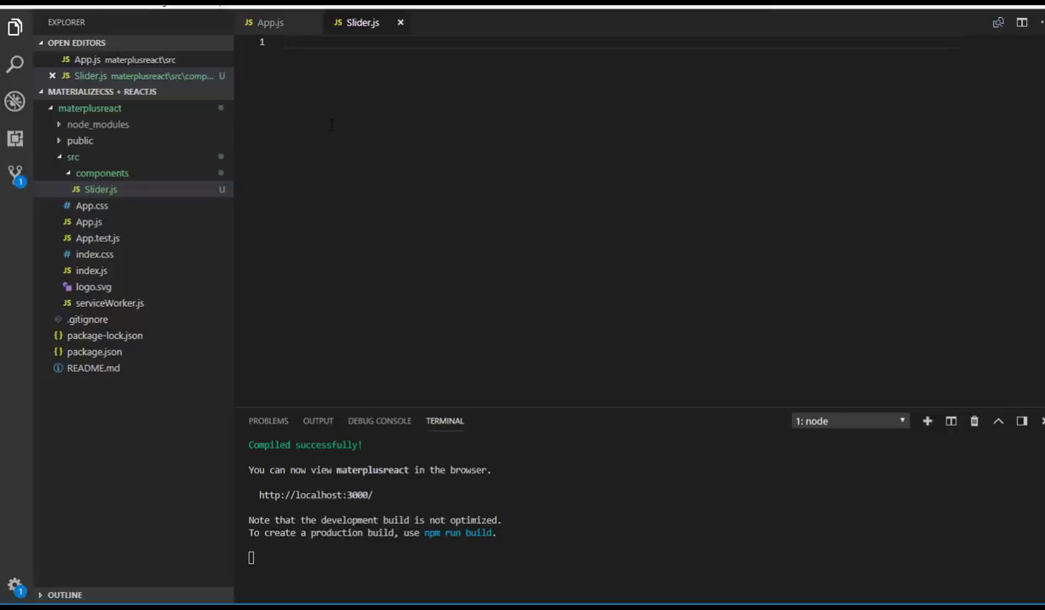
pyautogui.write('rcc')
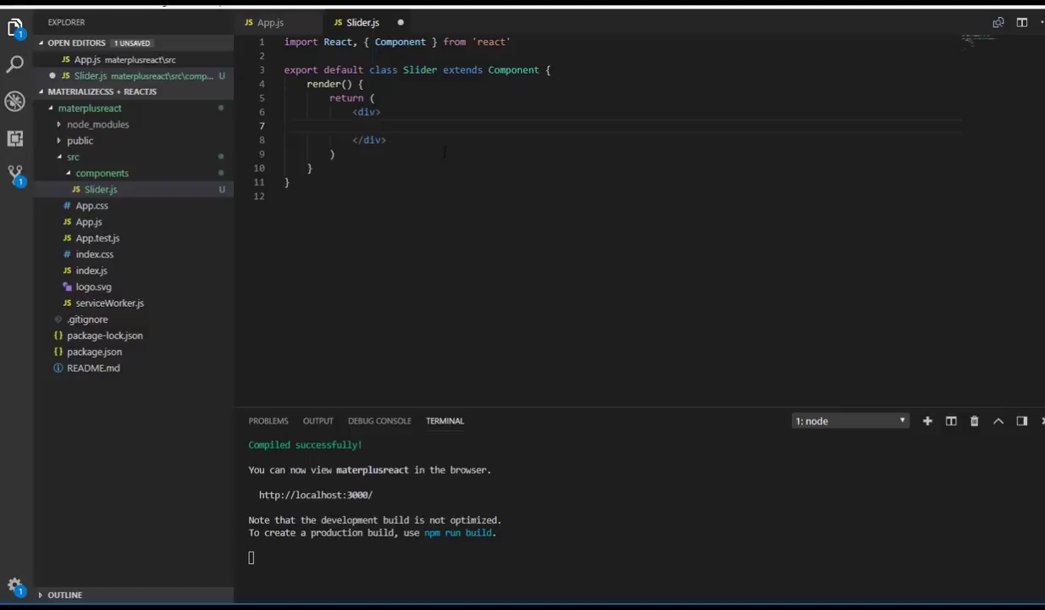
pyautogui.write('Slider')
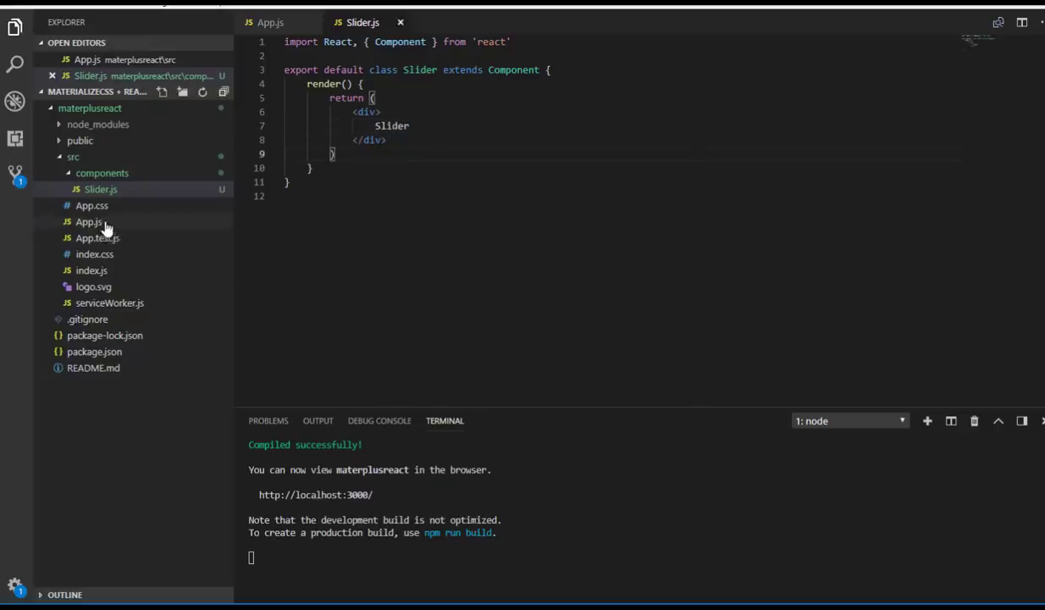
# Step: Strip App.js of the logo import and the default header markup
pyautogui.click(88, 221)
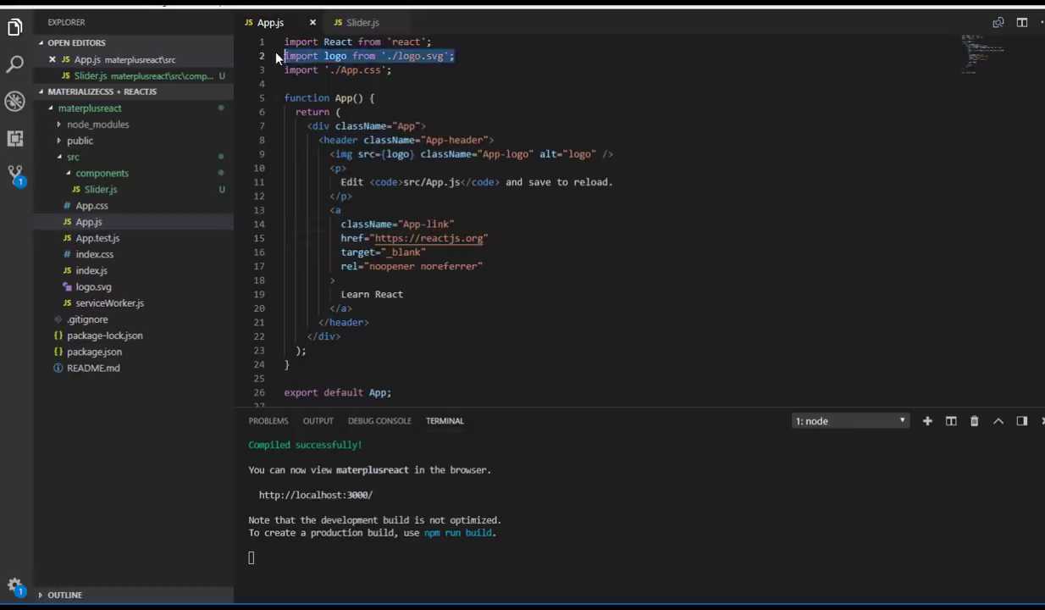
pyautogui.press('Delete')
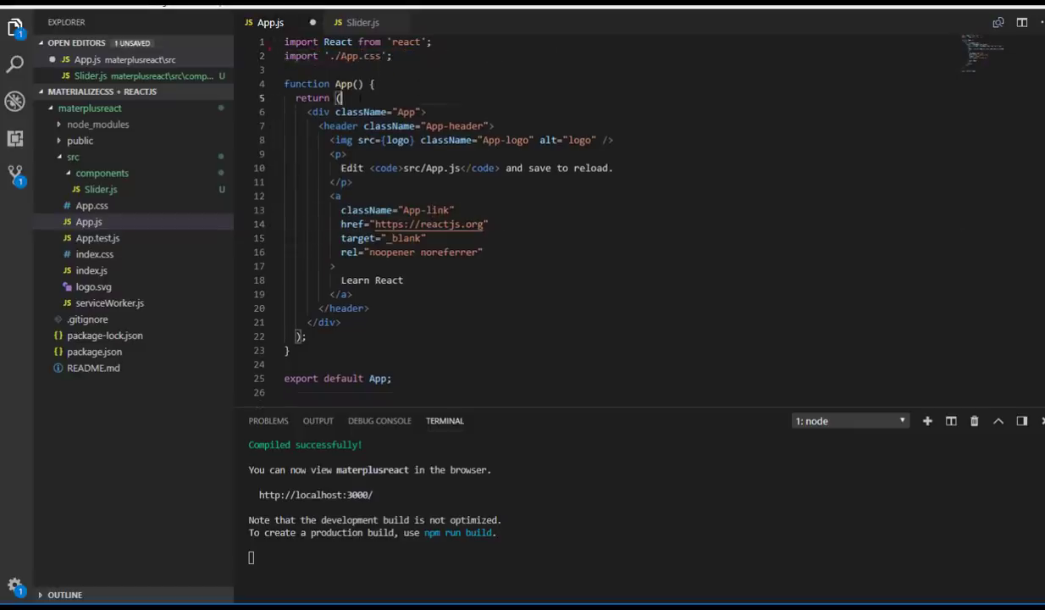
pyautogui.click(339, 126)
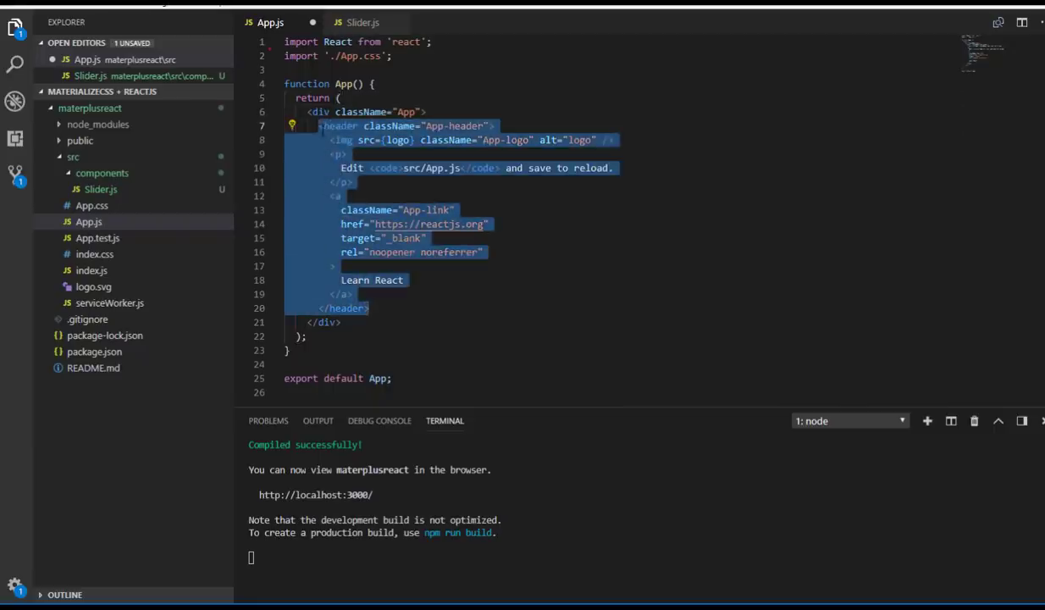
pyautogui.press('Delete')
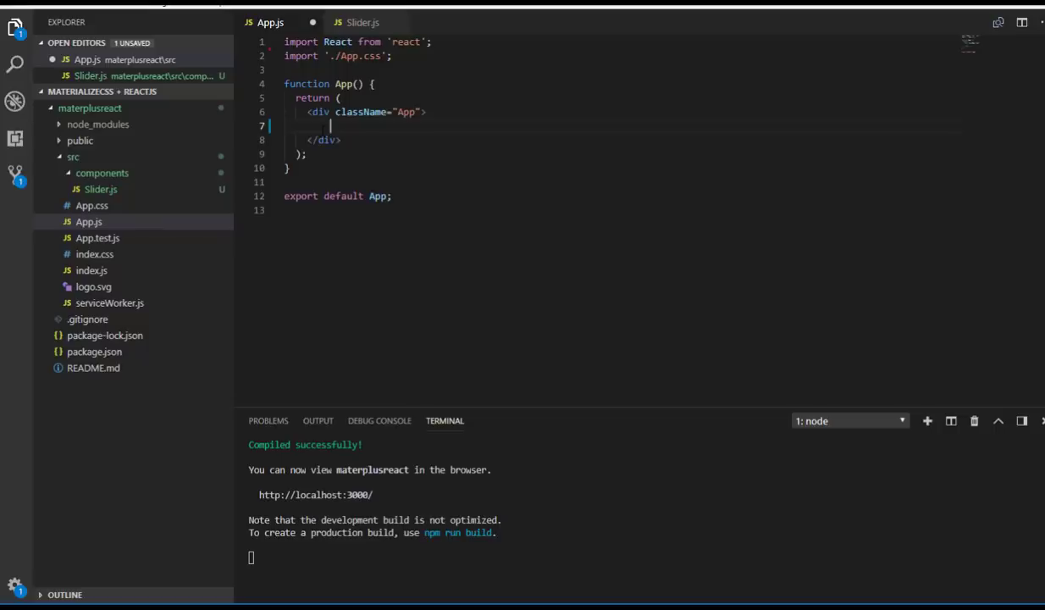
# Step: Import Slider from './components/Slider' in App.js and render <Slider />
pyautogui.write('import')
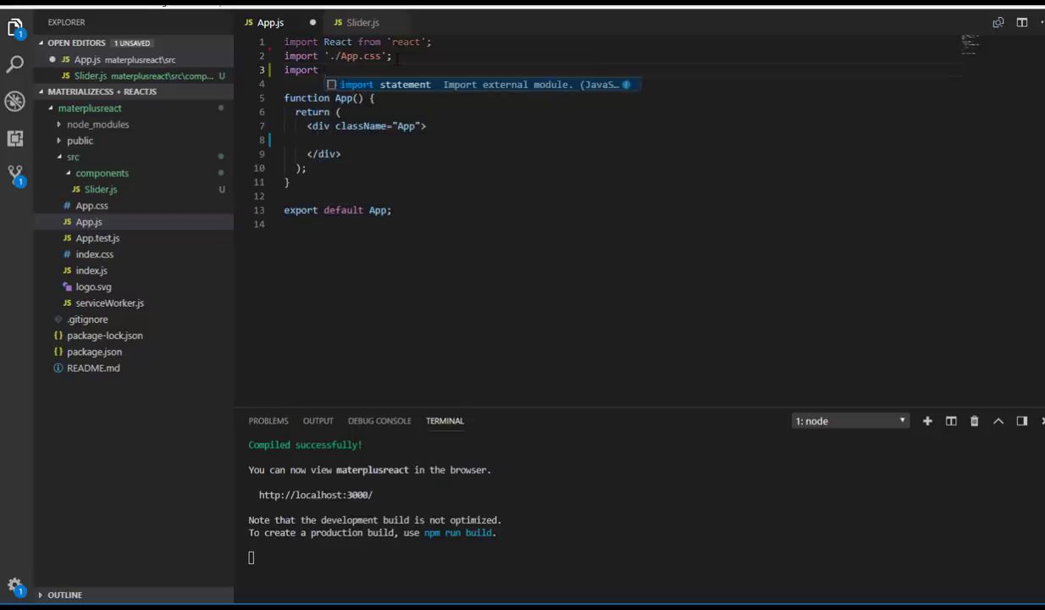
pyautogui.write("Slider from './/")
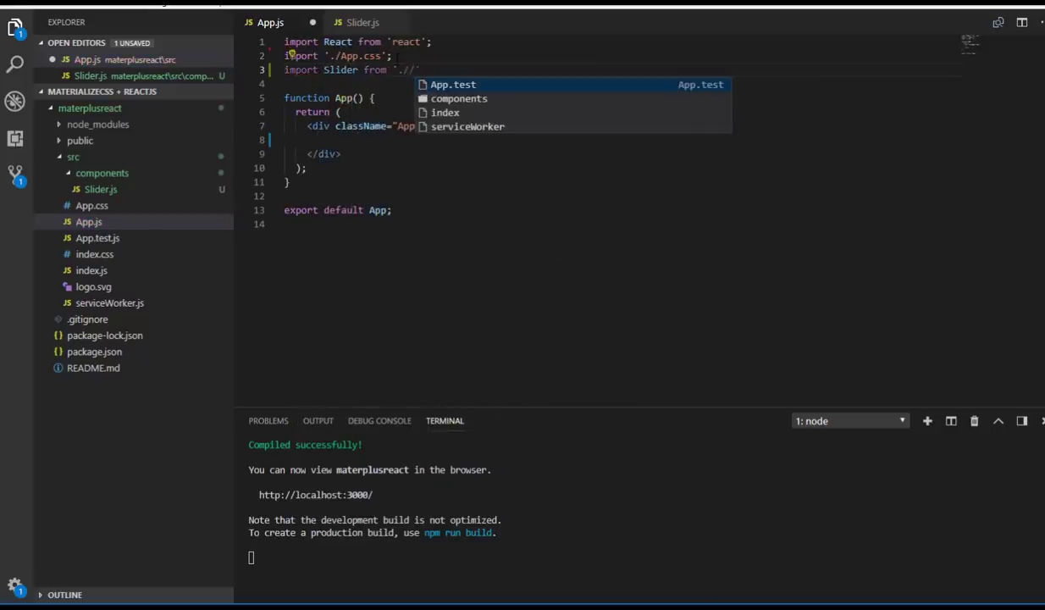
pyautogui.press('Escape')
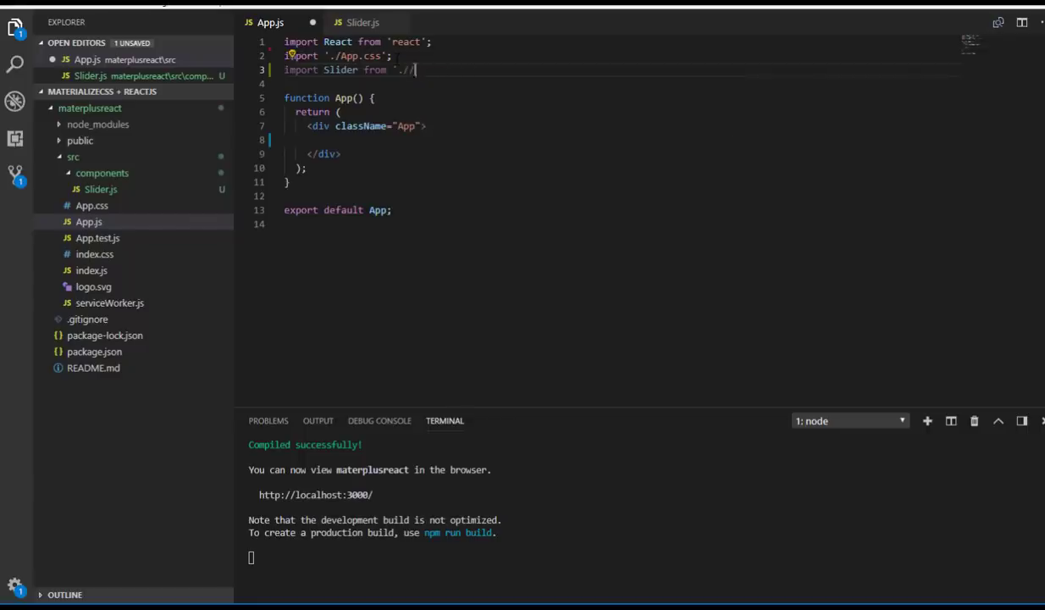
pyautogui.write('/Slider')
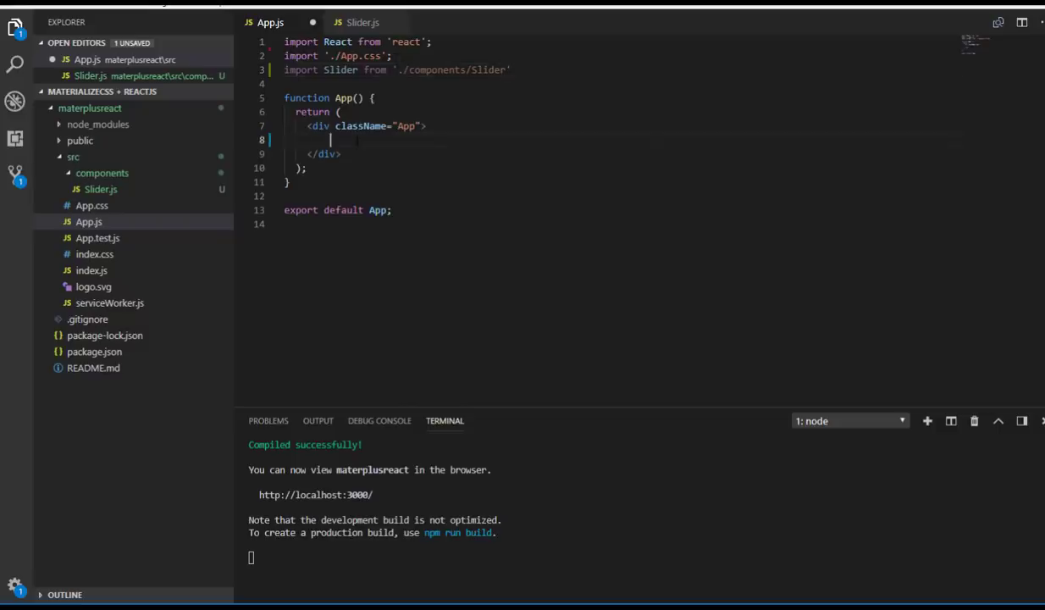
pyautogui.write('<Slid')
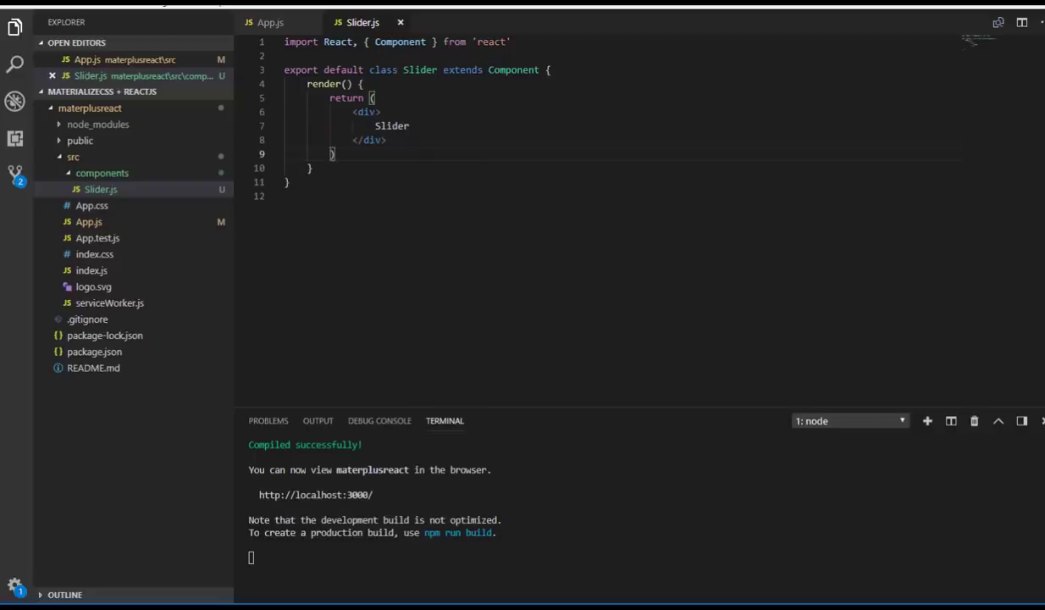
# Step: Replace the placeholder text with a container div wrapping a row div
pyautogui.doubleClick(391, 125)
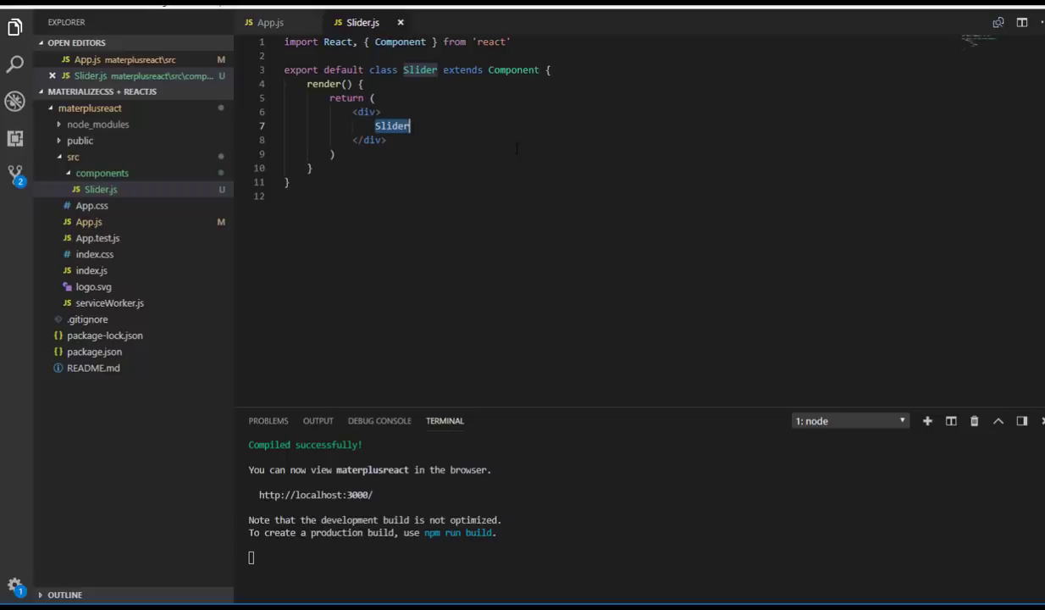
pyautogui.write('d')
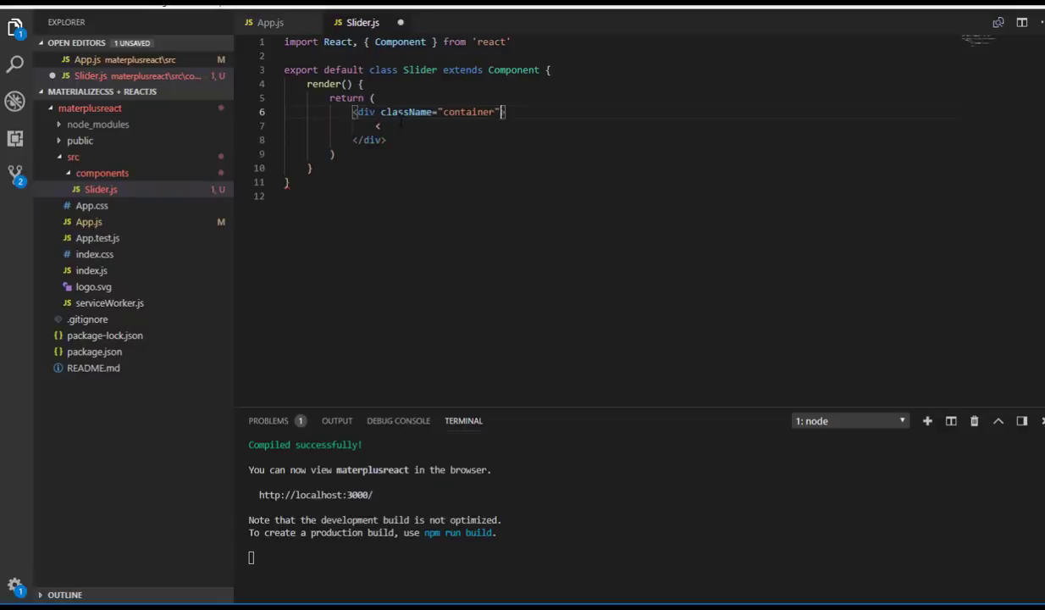
pyautogui.write('cl')
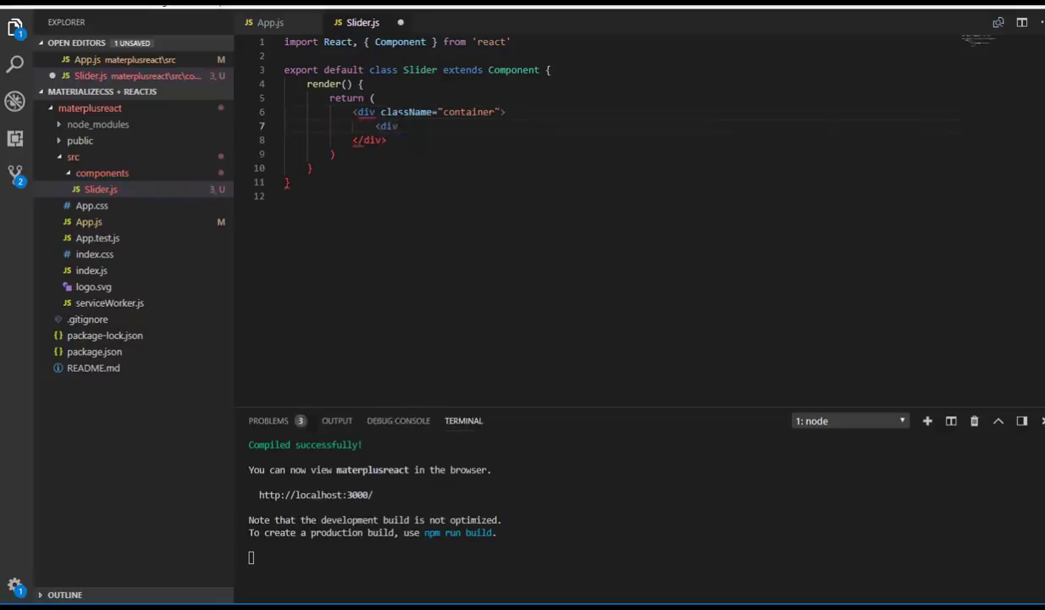
pyautogui.write('className=')
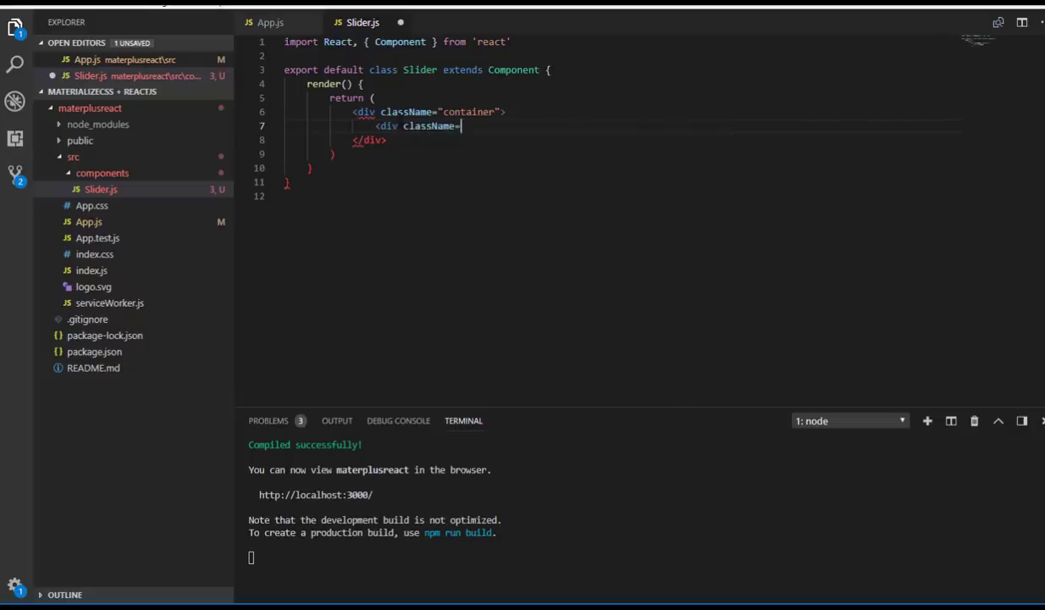
pyautogui.write('""')
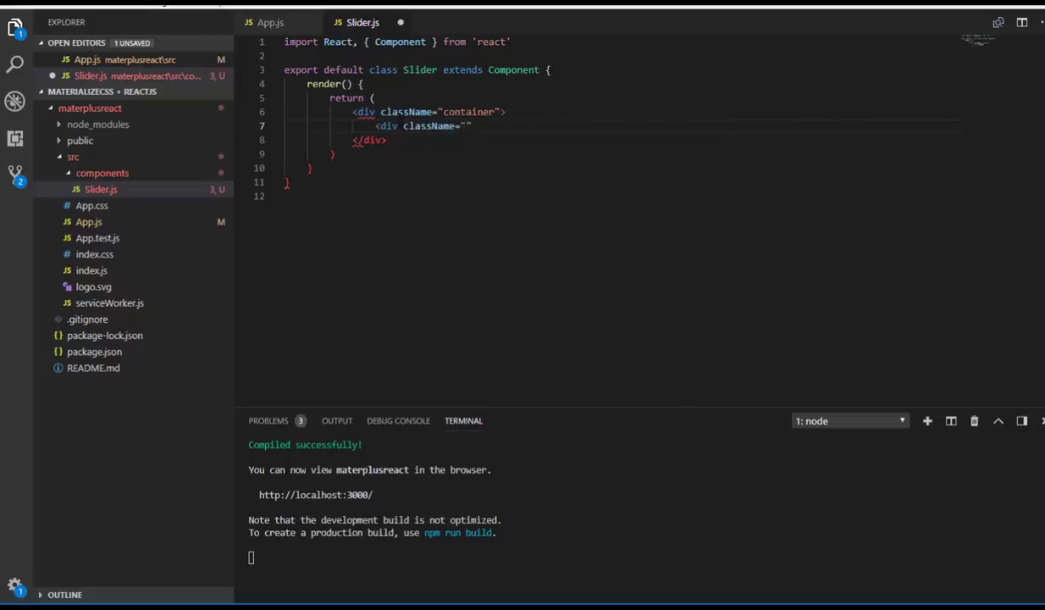
pyautogui.write('row></div>')
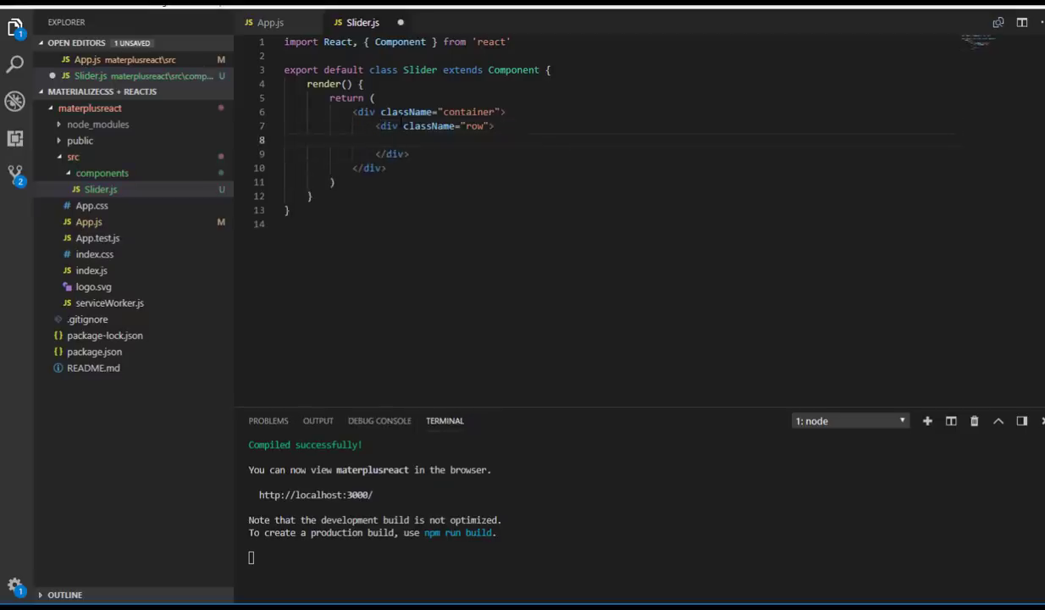
# Step: Add a col s6 column reading Col 1 and select it to duplicate as Col 2
pyautogui.write('<div className="col s')
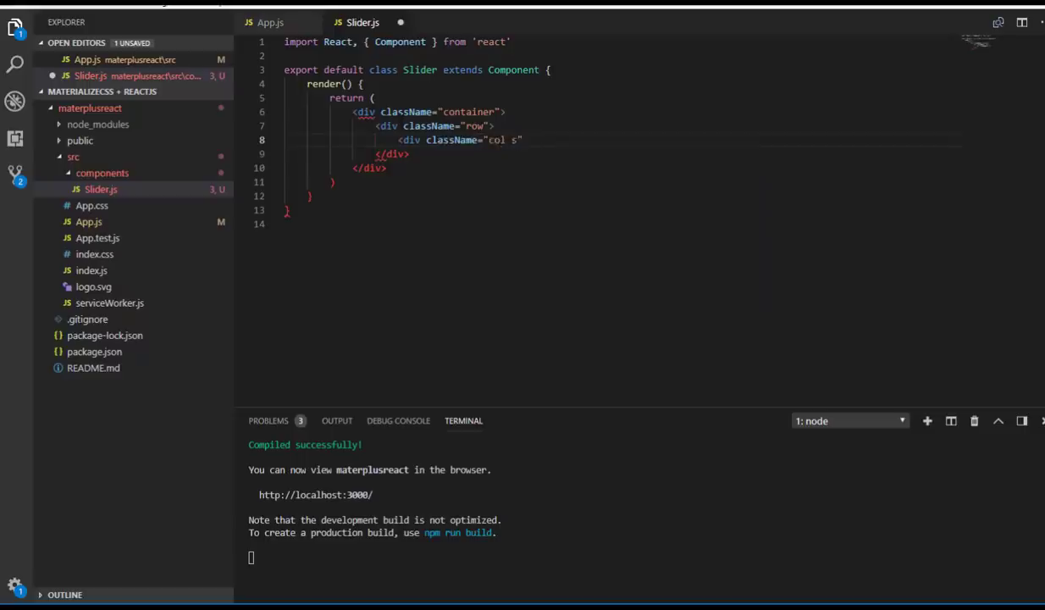
pyautogui.write('6')
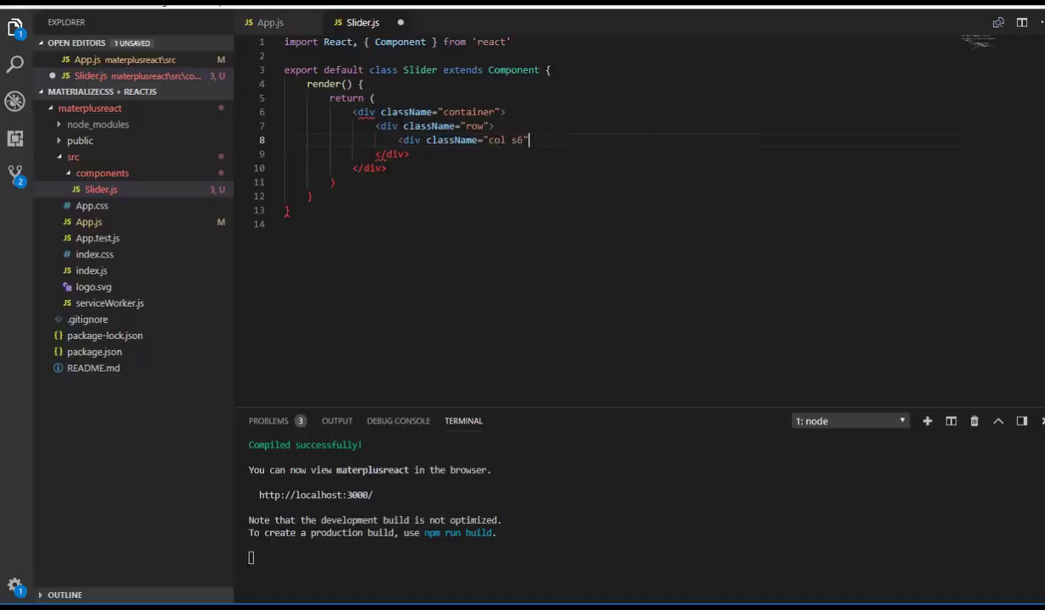
pyautogui.write('>')
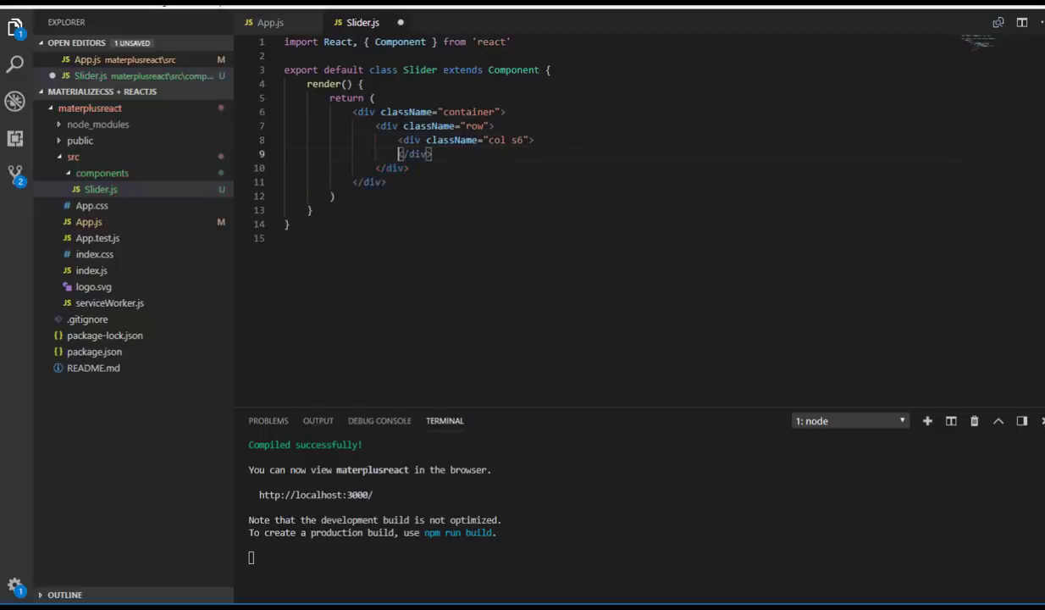
pyautogui.press('enter')
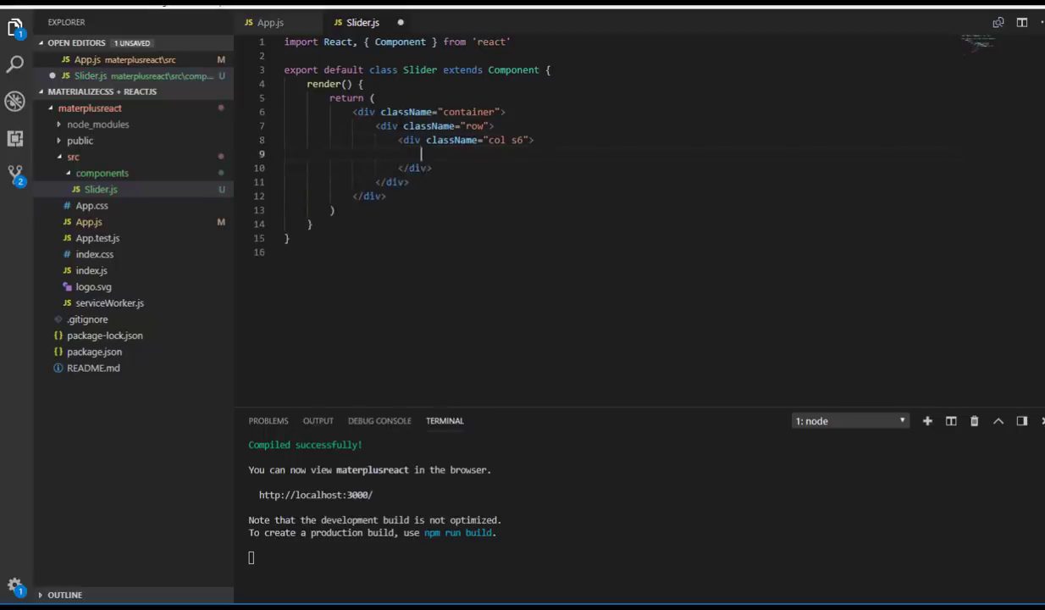
pyautogui.write('Col 1')
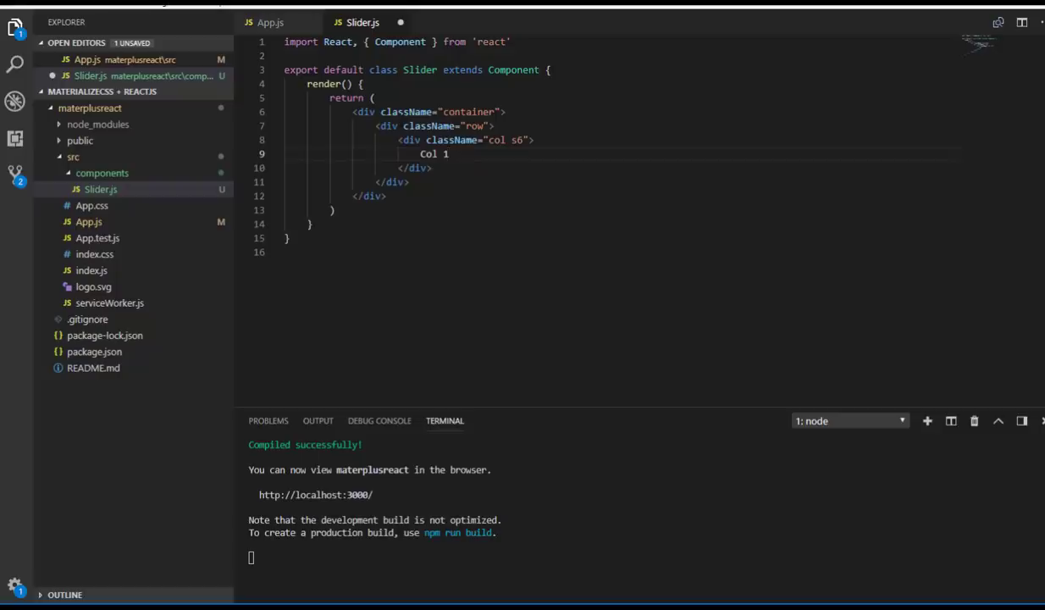
pyautogui.moveTo(534, 139); pyautogui.dragTo(430, 168)
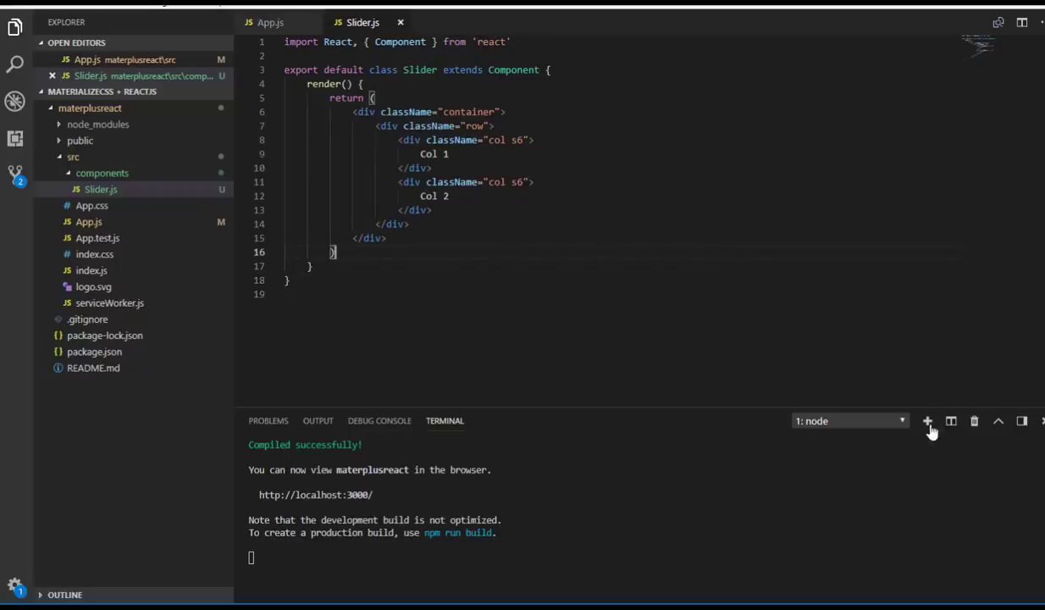
# Step: Install materialize-css with npm install --save from a second terminal and import its materialize.min.css in Slider.js
pyautogui.click(928, 420)
pyautogui.write('c')
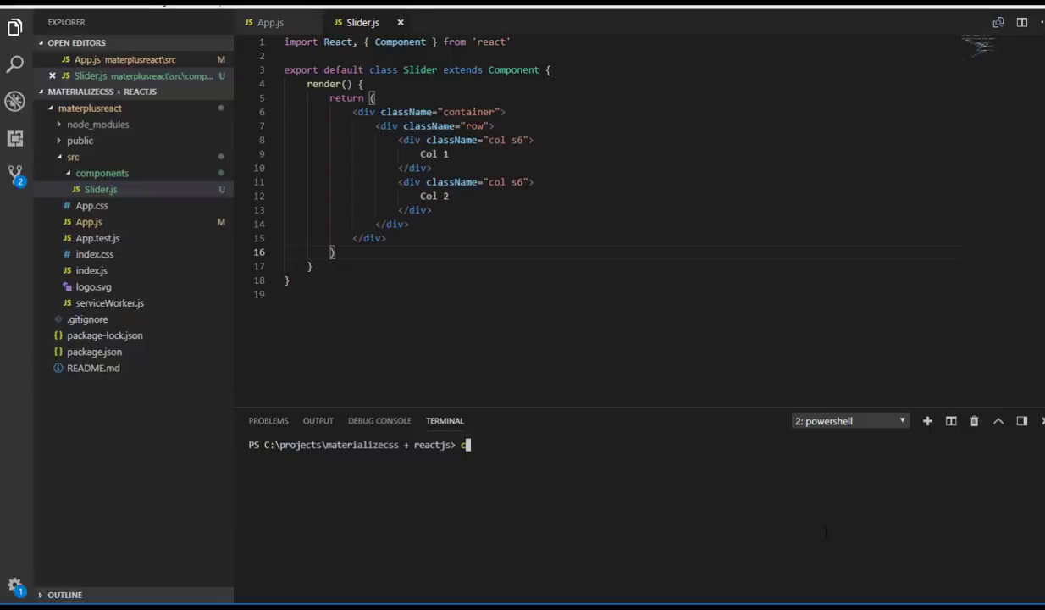
pyautogui.press('Return')
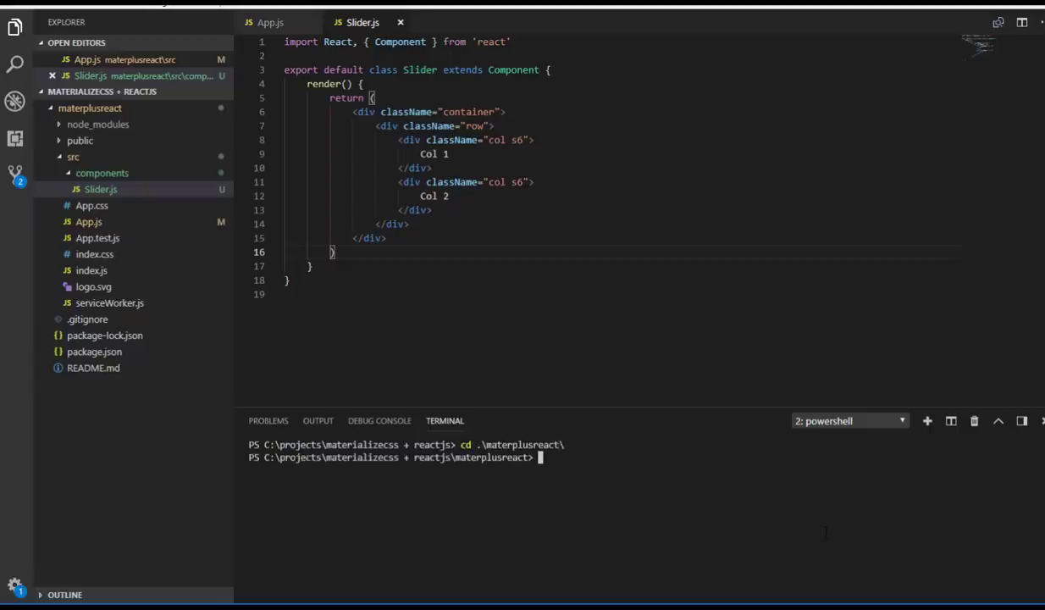
pyautogui.write('npm install')
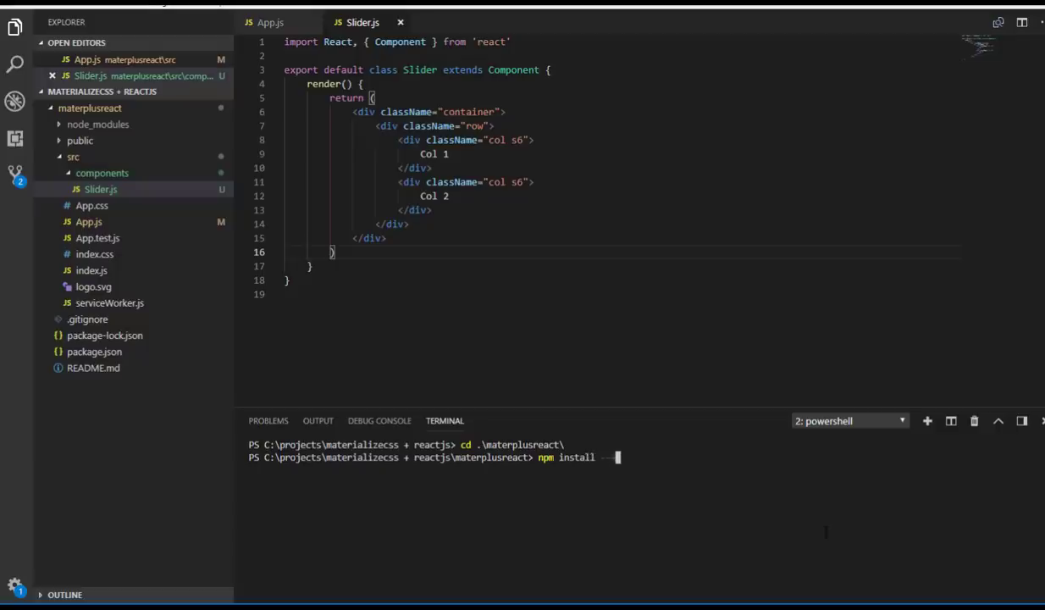
pyautogui.write('--save materialize-css')
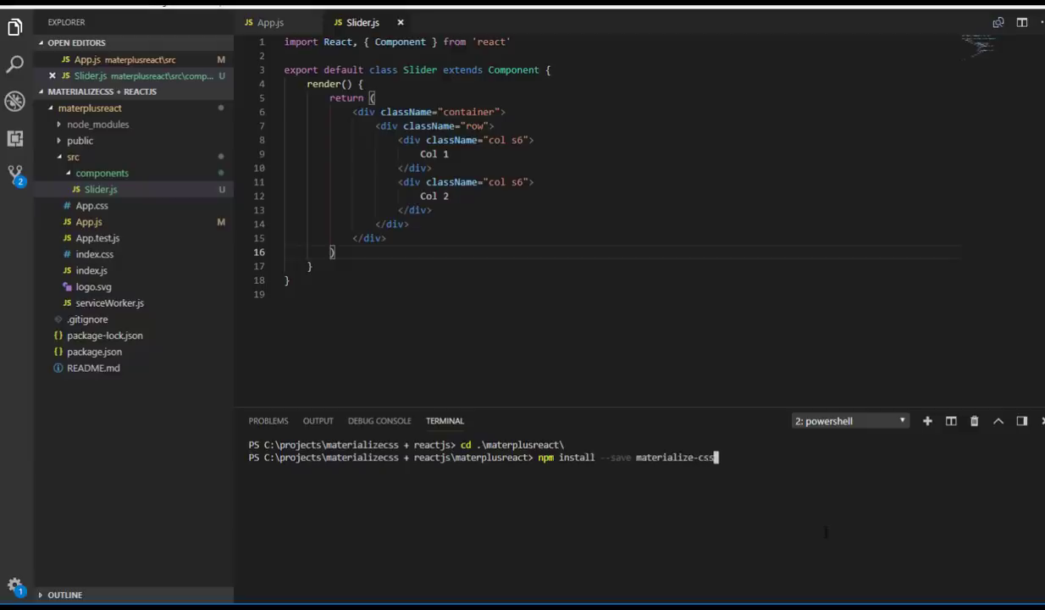
pyautogui.press('Return')
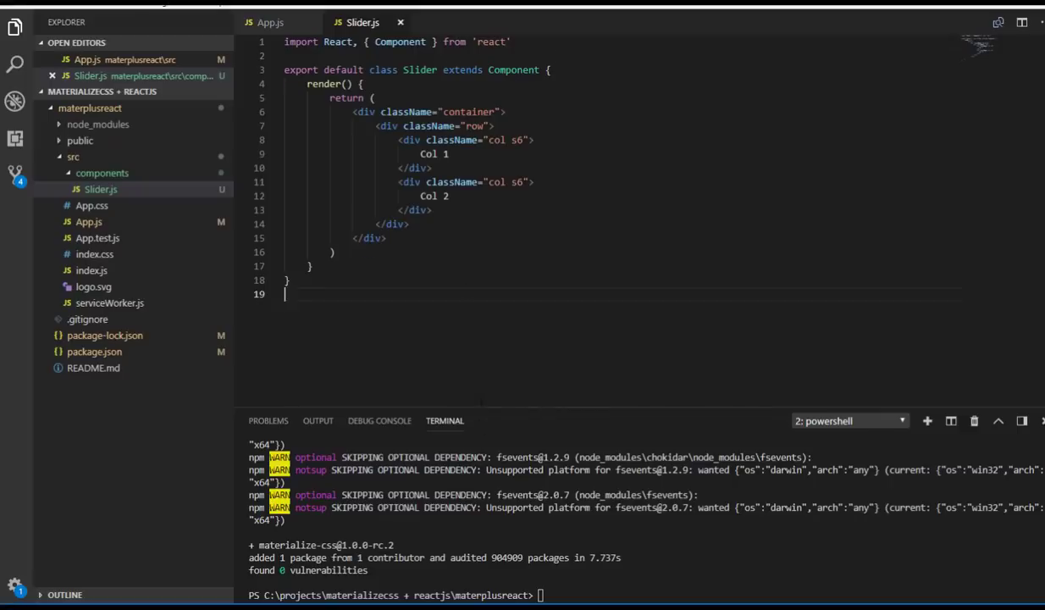
pyautogui.write("import 'materialize-css/dist/css/materialize.min.css'")
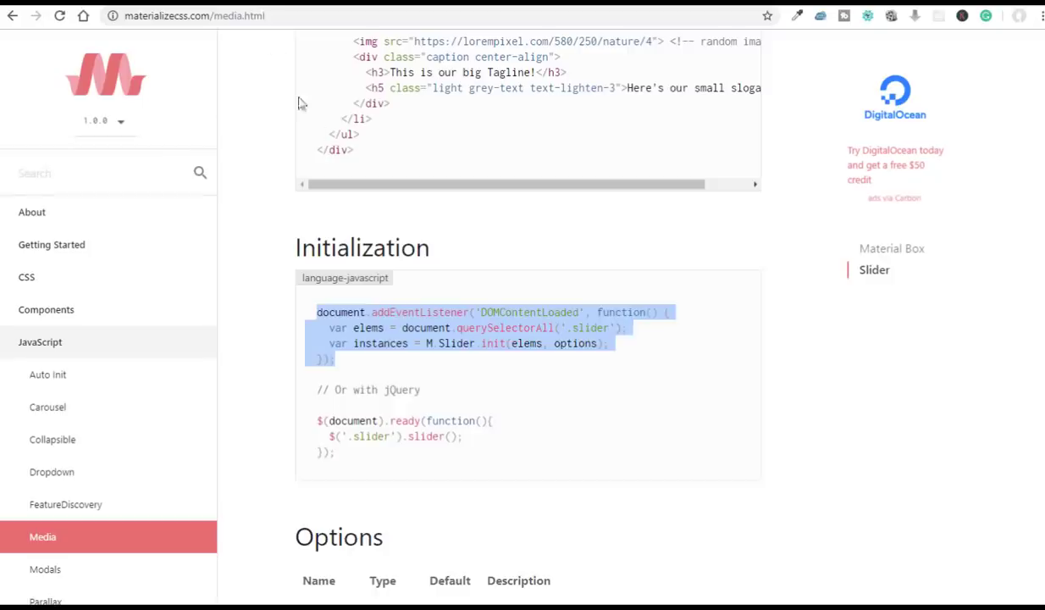
# Step: Scroll the Materialize Media docs to review the slider markup and initialization code
pyautogui.scroll(3)
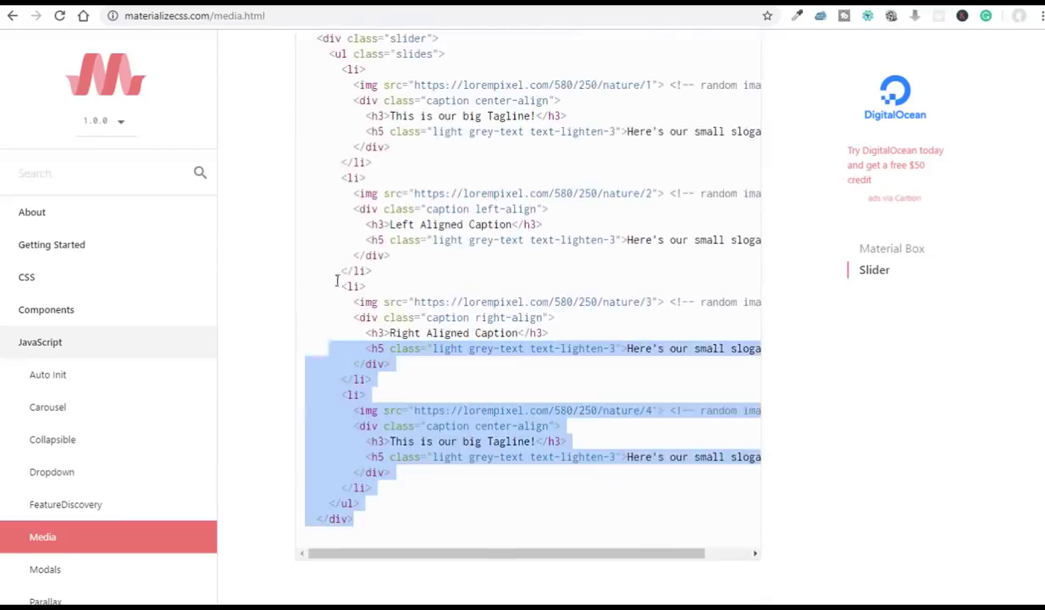
pyautogui.scroll(3)
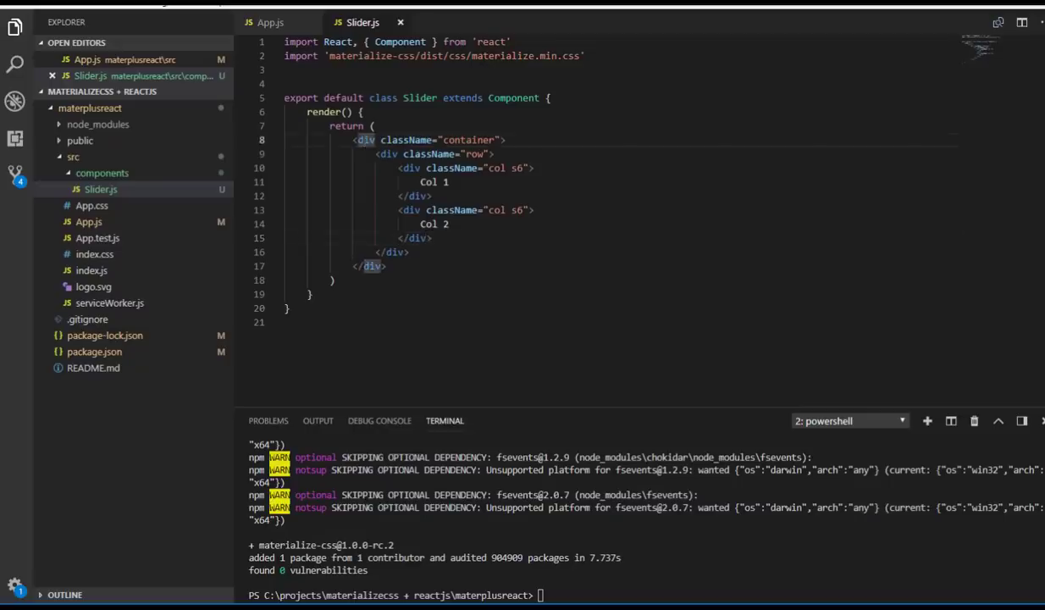
# Step: Add a second container div below the row to hold the Materialize slider markup
pyautogui.press('enter')
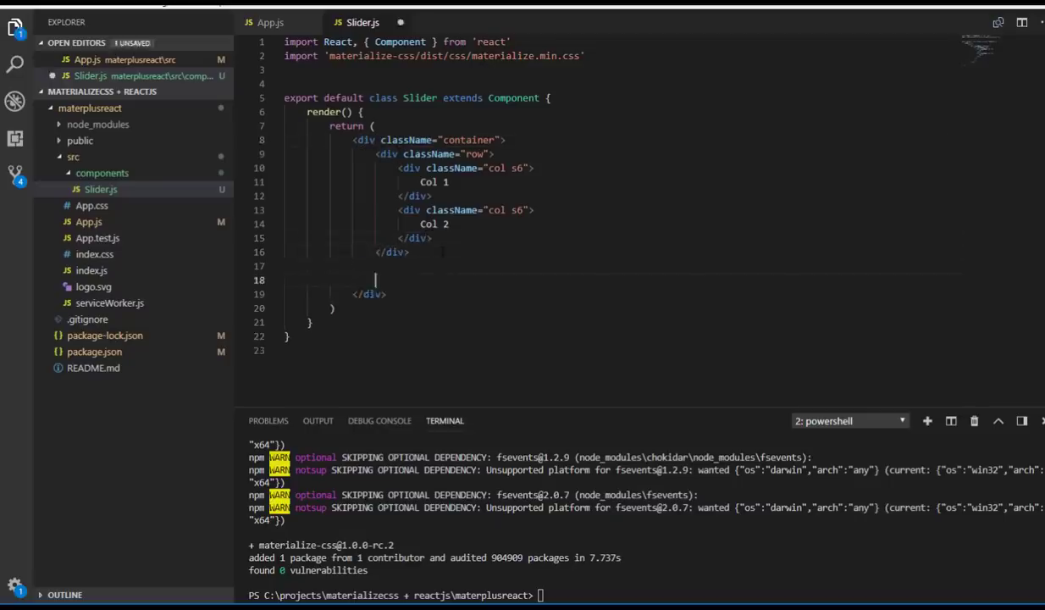
pyautogui.write('<div')
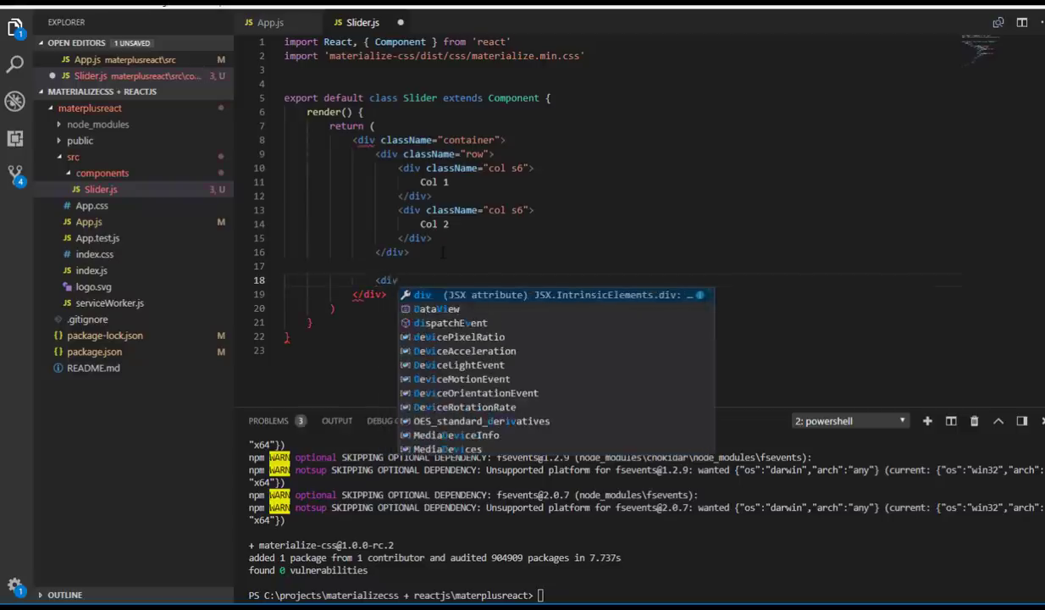
pyautogui.press('Escape')
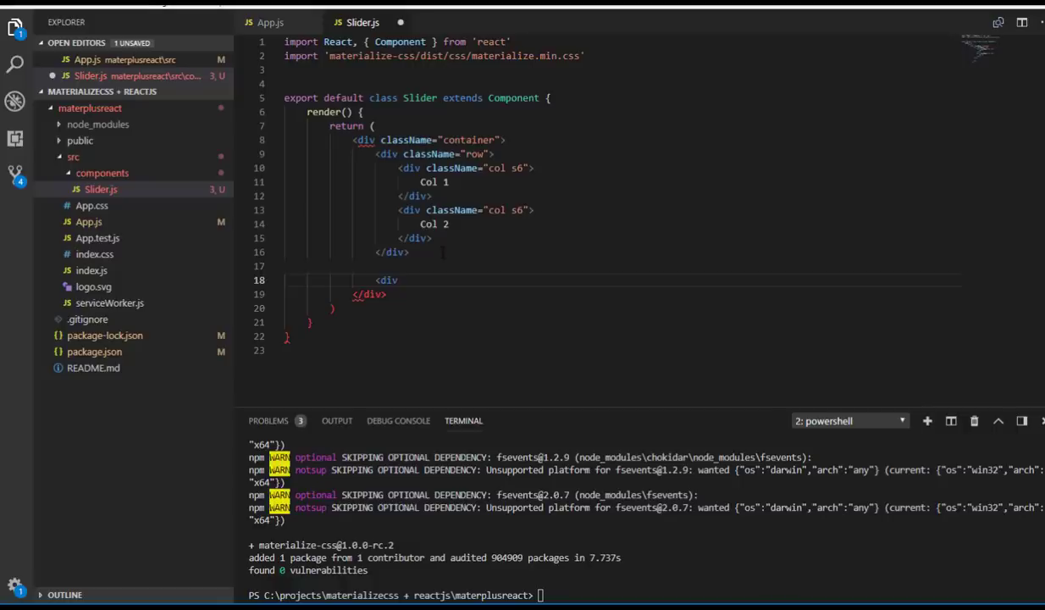
pyautogui.write('className="')
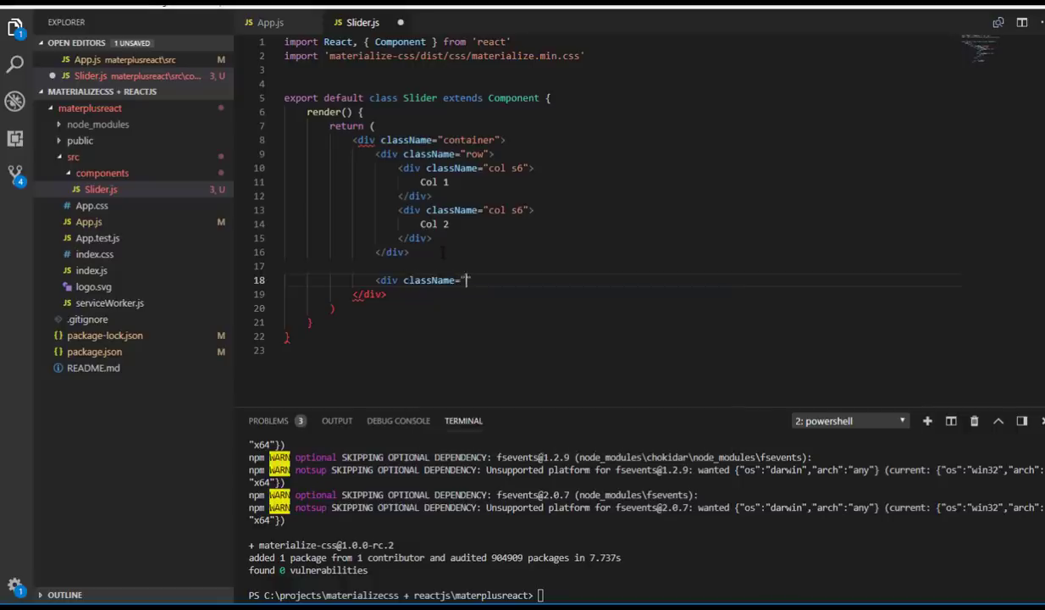
pyautogui.write('container')
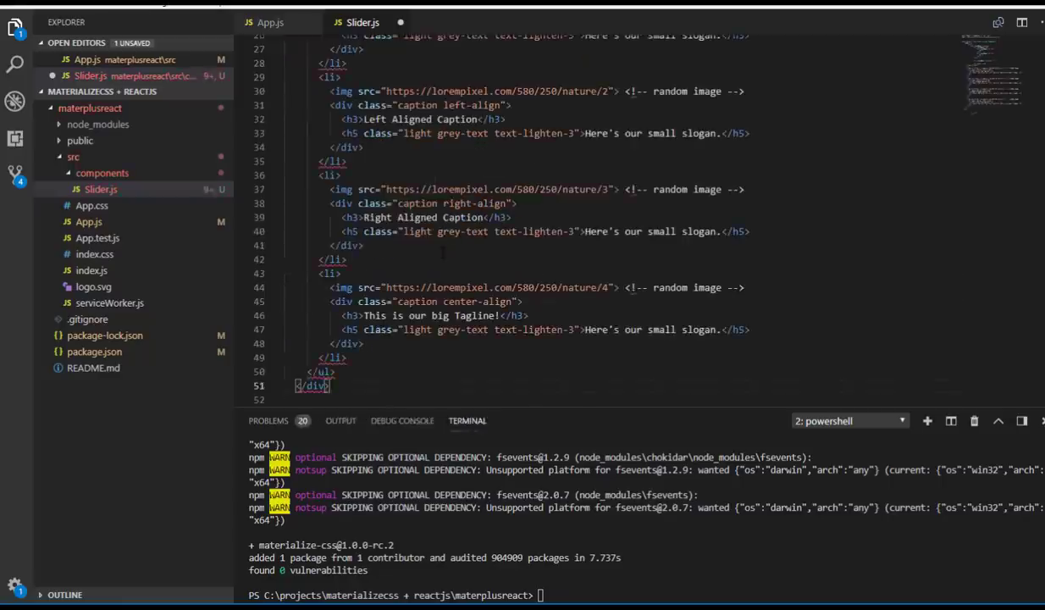
pyautogui.scroll(-3)
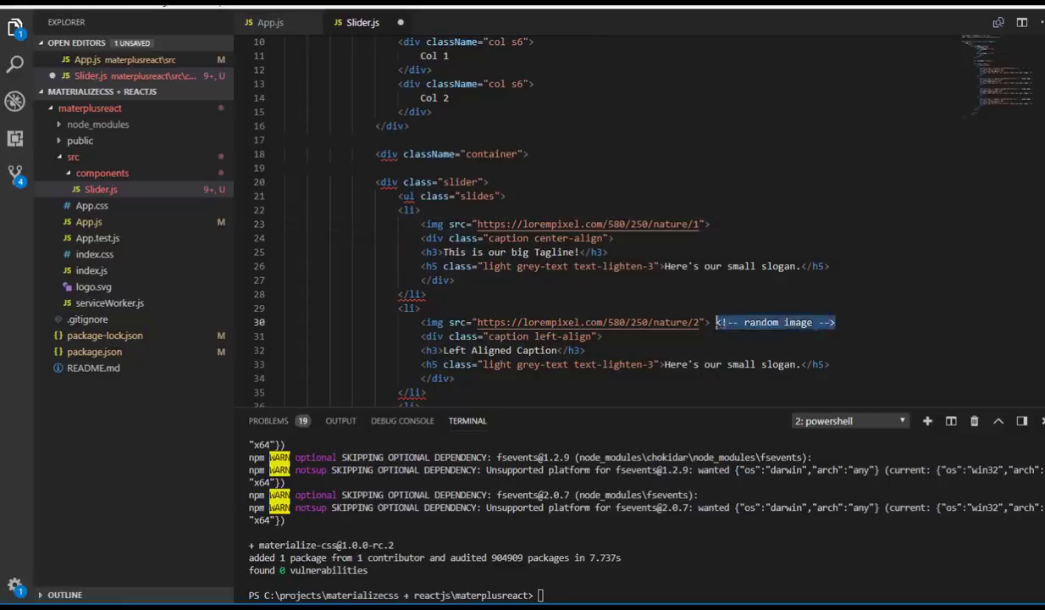
# Step: Clean the four pasted slides, removing the random image comments and self-closing each img tag
pyautogui.scroll(-3)
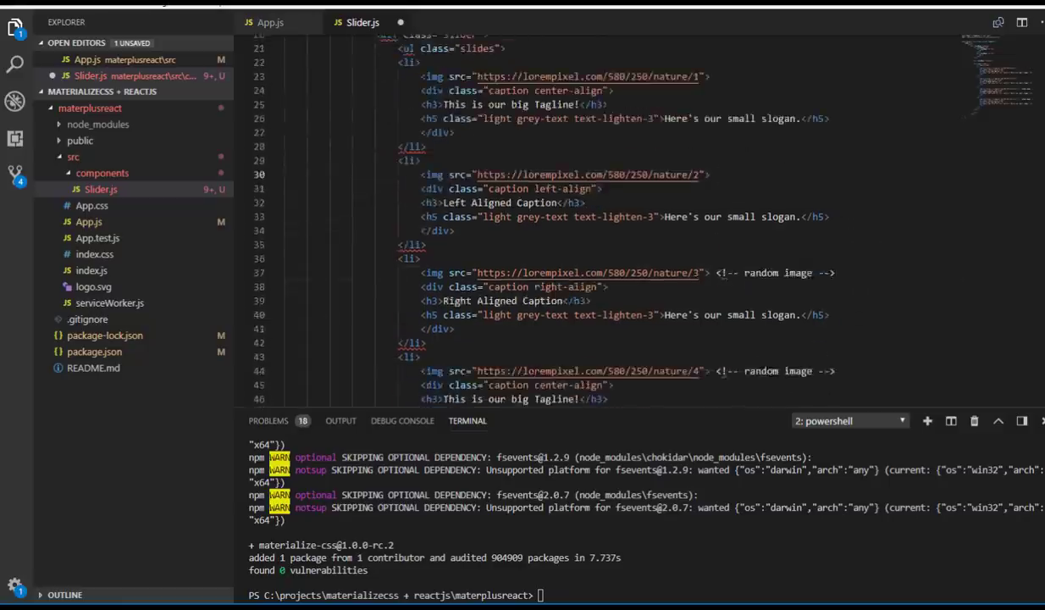
pyautogui.click(710, 271)
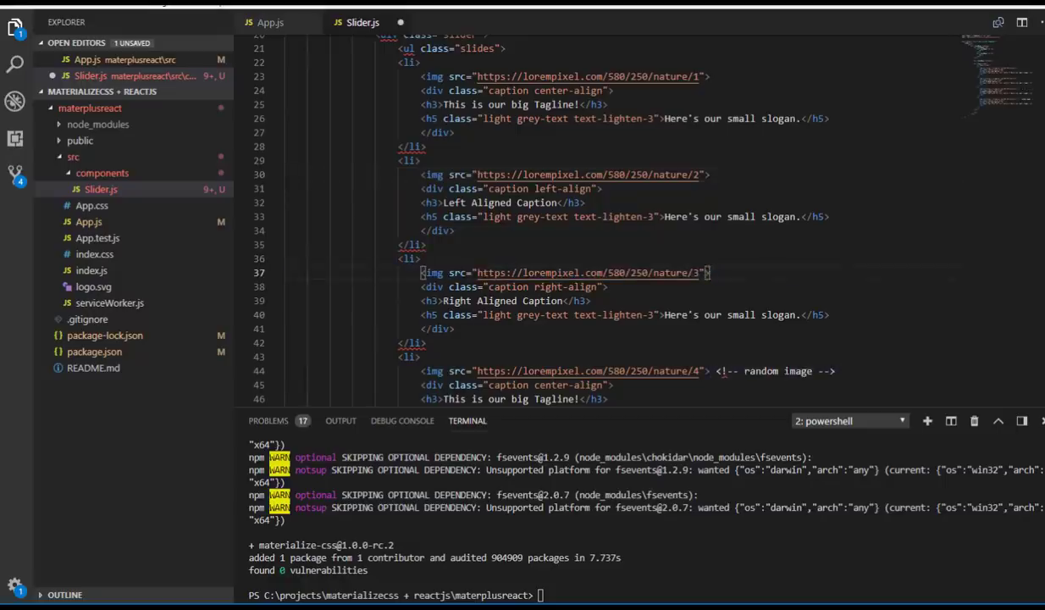
pyautogui.scroll(-3)
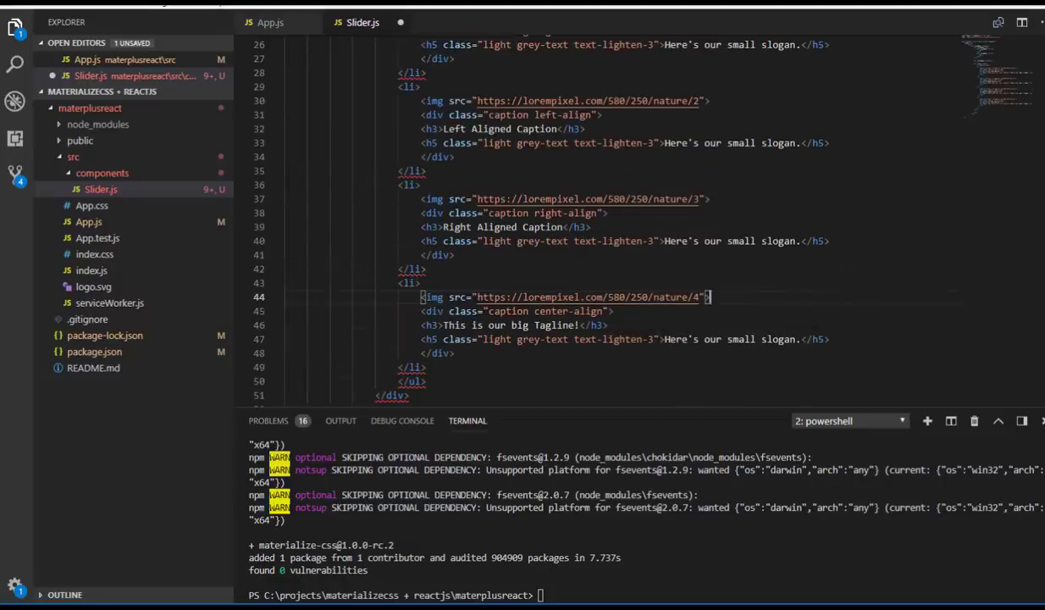
pyautogui.scroll(3)
pyautogui.write('/')
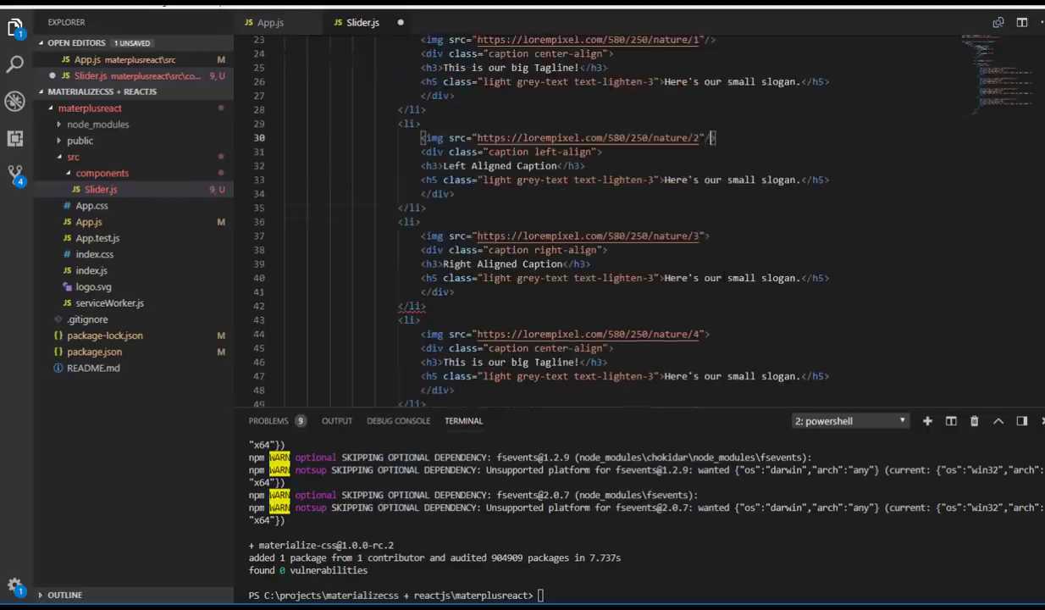
pyautogui.scroll(-3)
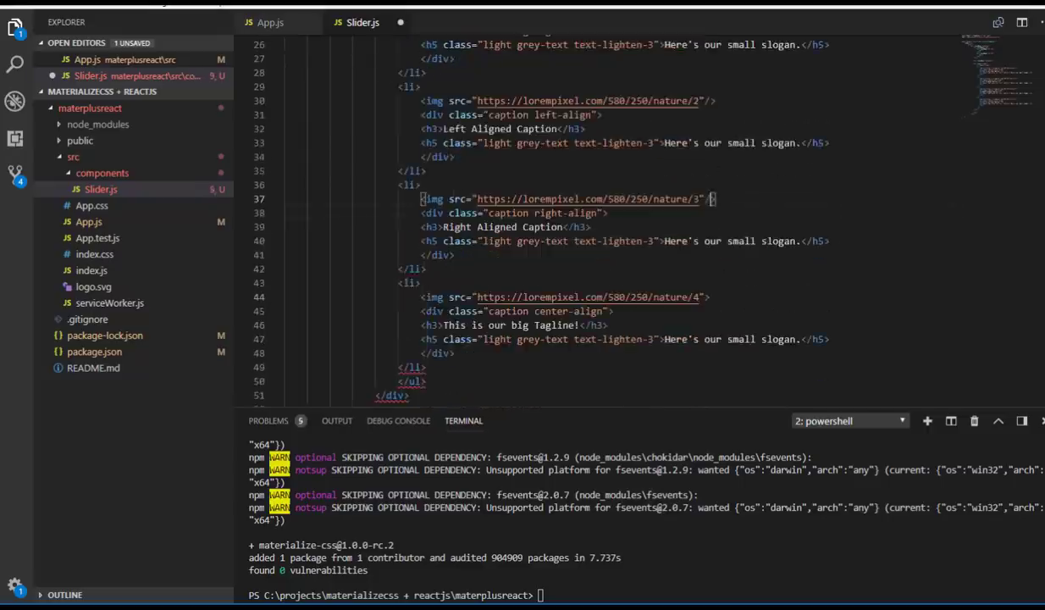
pyautogui.scroll(3)
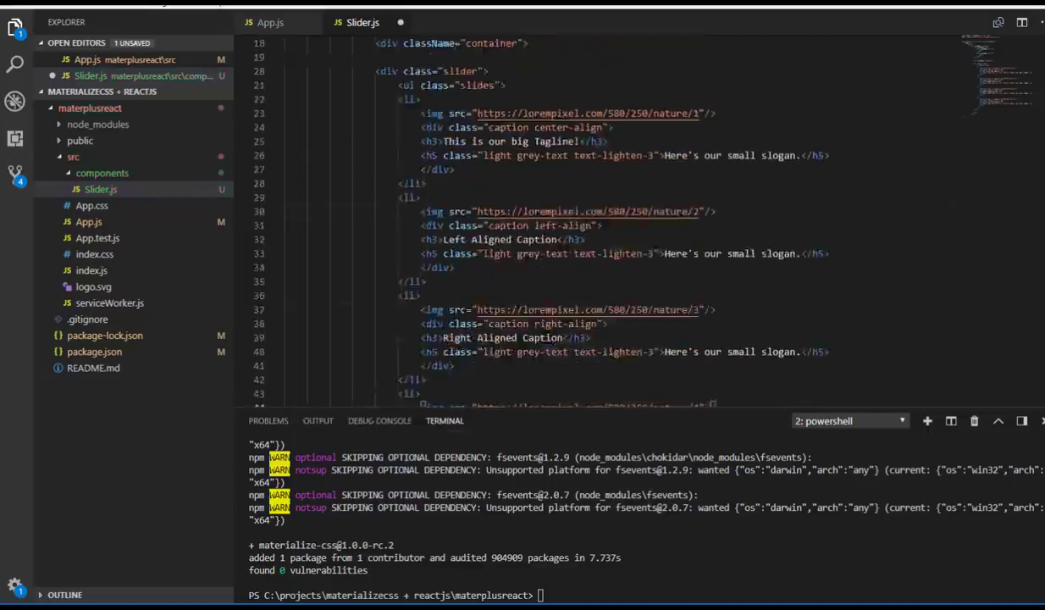
pyautogui.scroll(3)
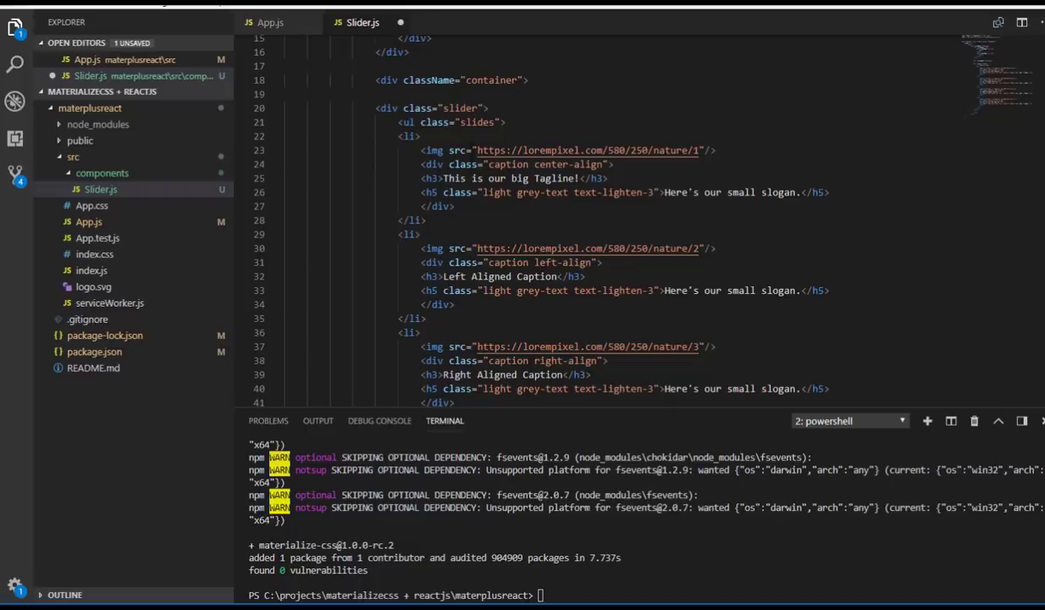
pyautogui.doubleClick(589, 149)
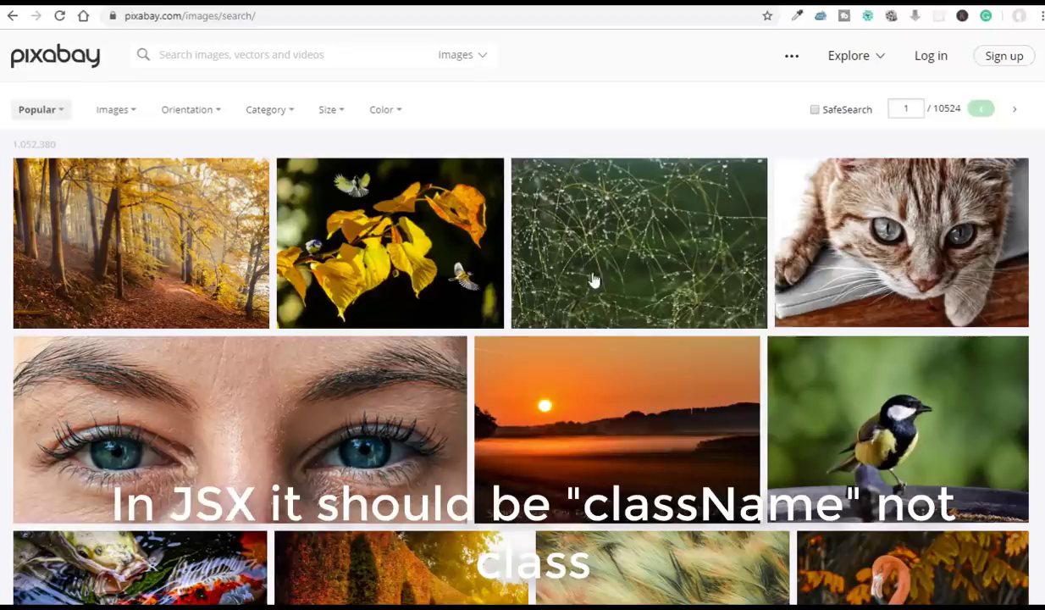
pyautogui.rightClick(639, 244)
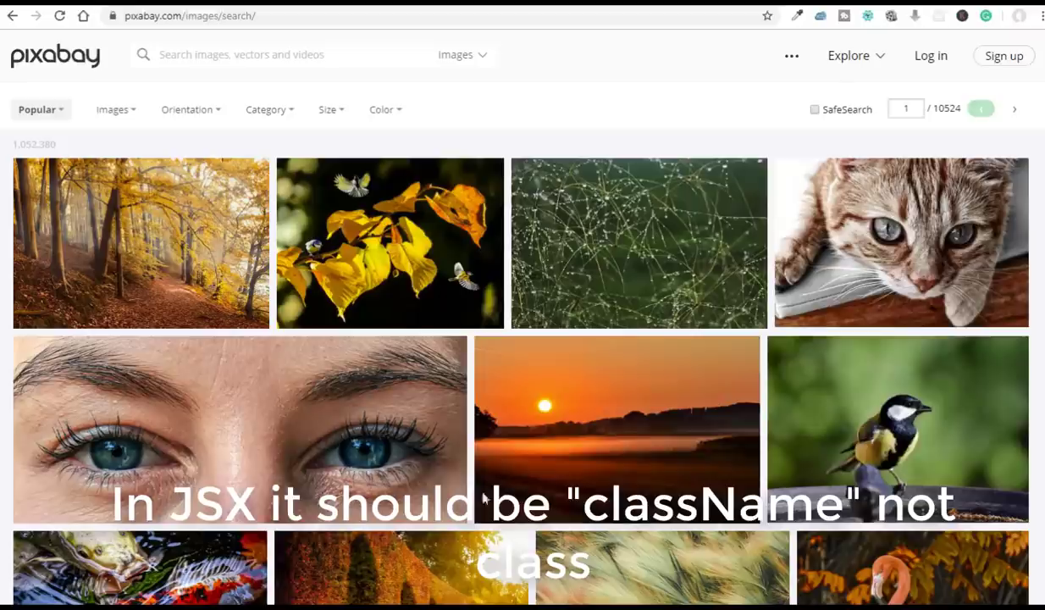
pyautogui.rightClick(901, 244)
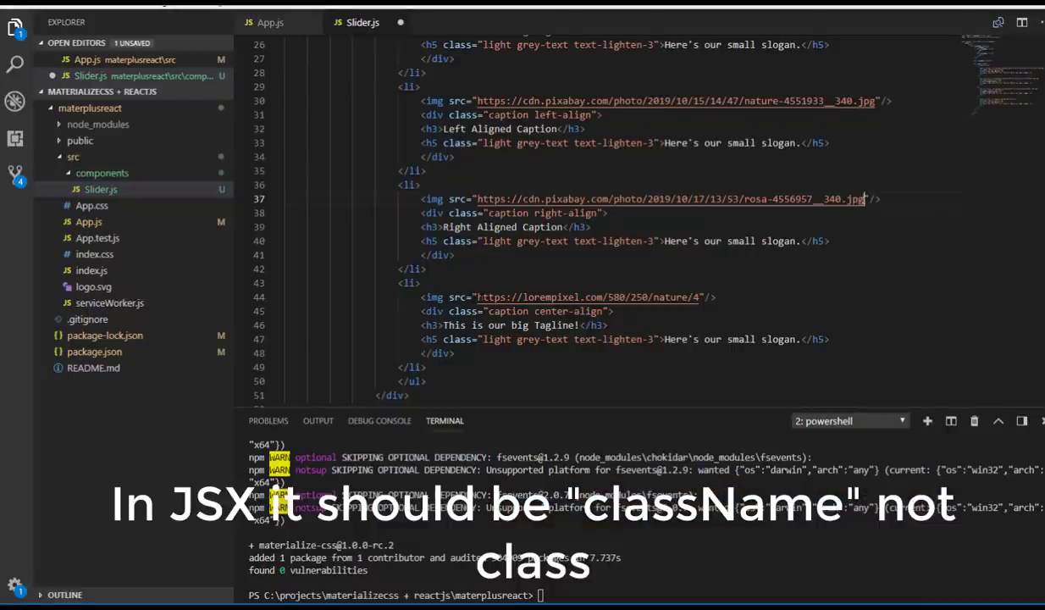
# Step: Point a slide image at the Pixabay cat-4560543 photo URL and import M from 'materialize-css'
pyautogui.write('https://cdn.pixabay.com/photo/2019/10/19/03/58/cat-4560543__340.jpg')
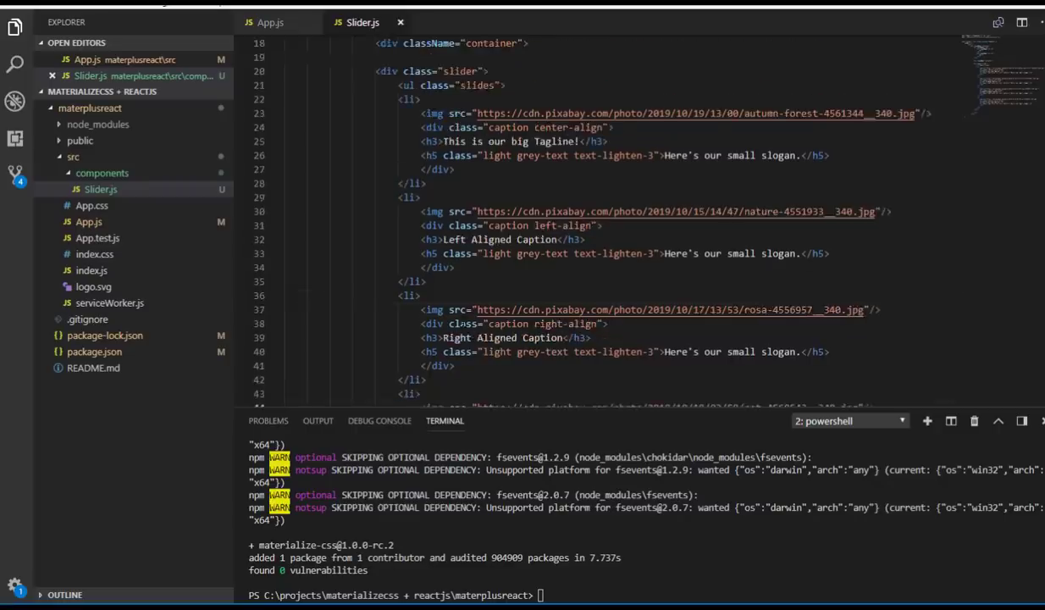
pyautogui.scroll(3)
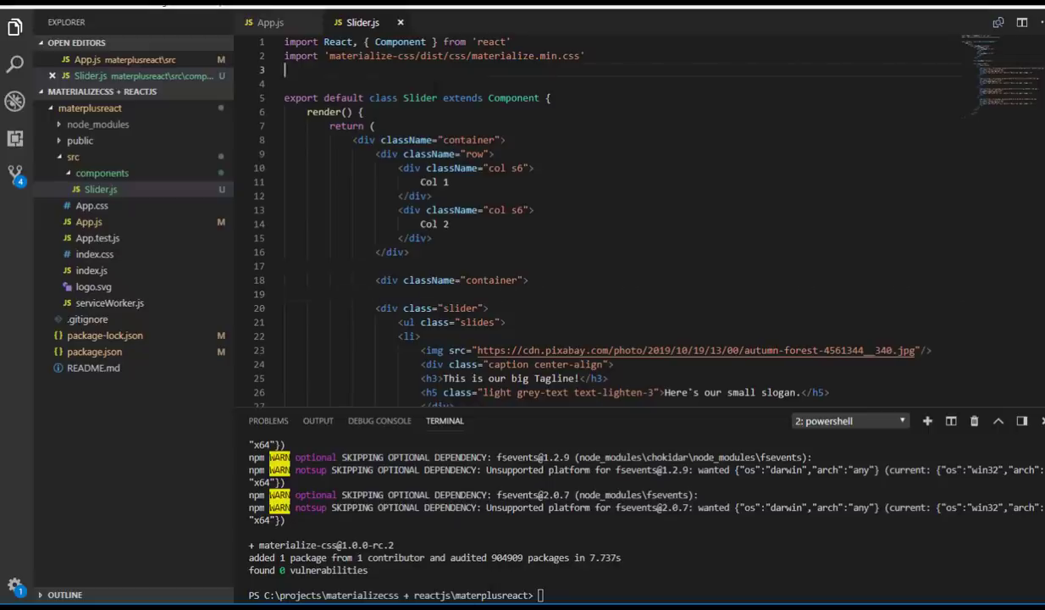
pyautogui.write("import M from 'materialize-css'")
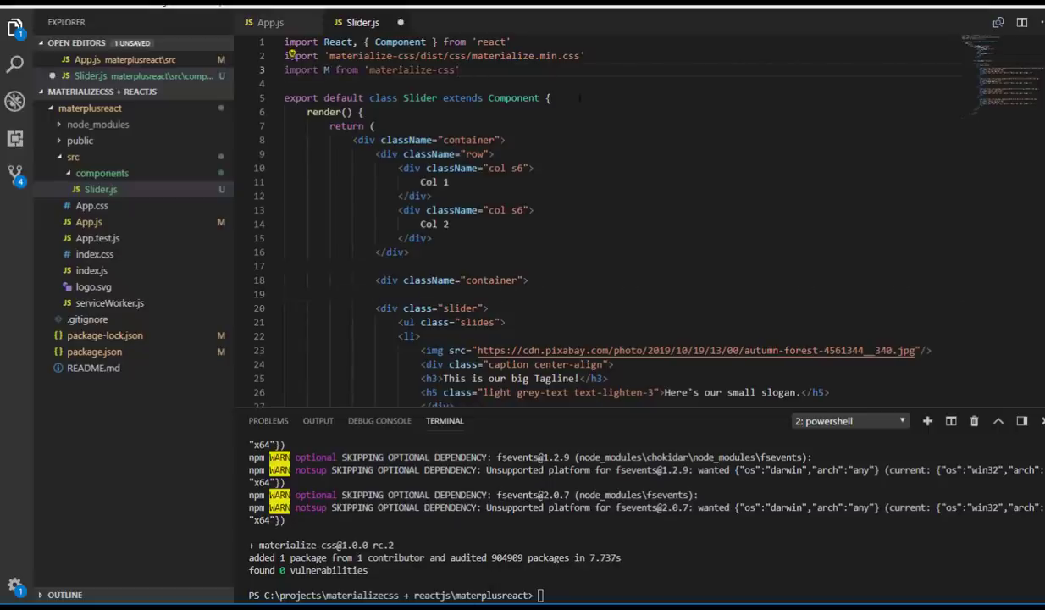
pyautogui.press('Enter')
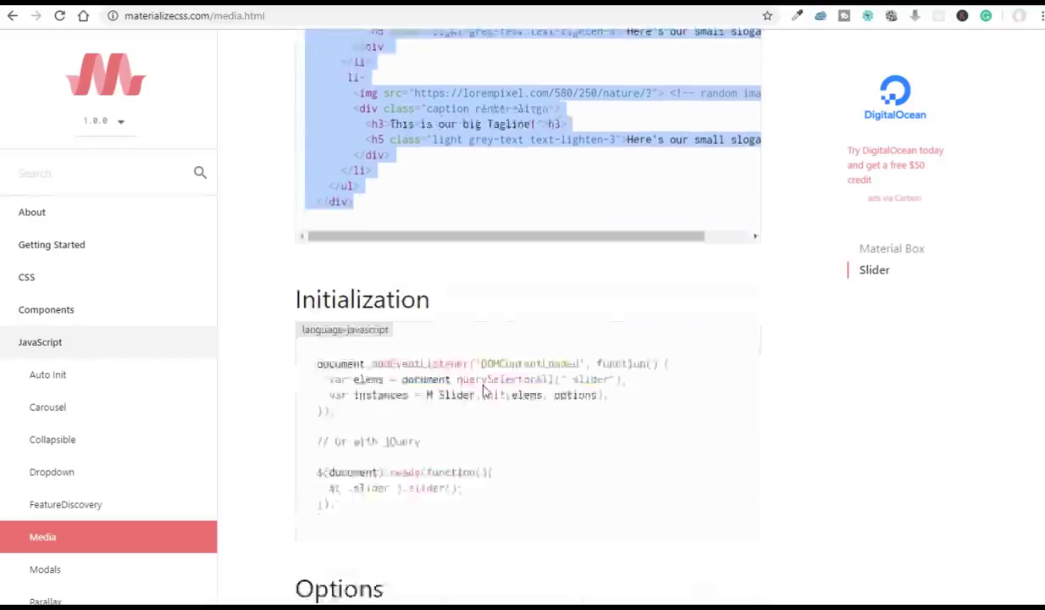
pyautogui.scroll(-3)
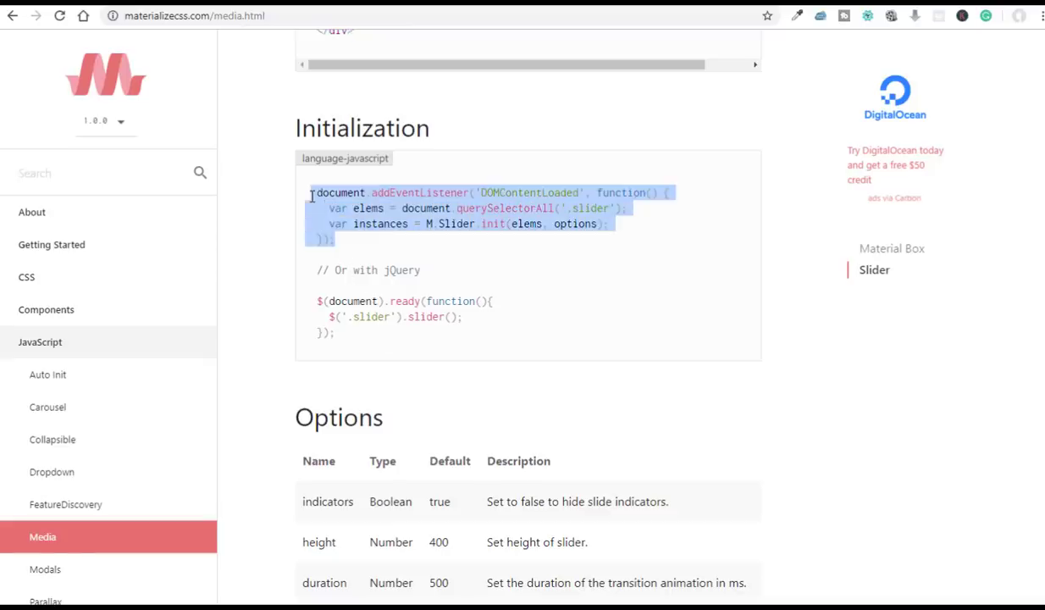
pyautogui.moveTo(312, 197)
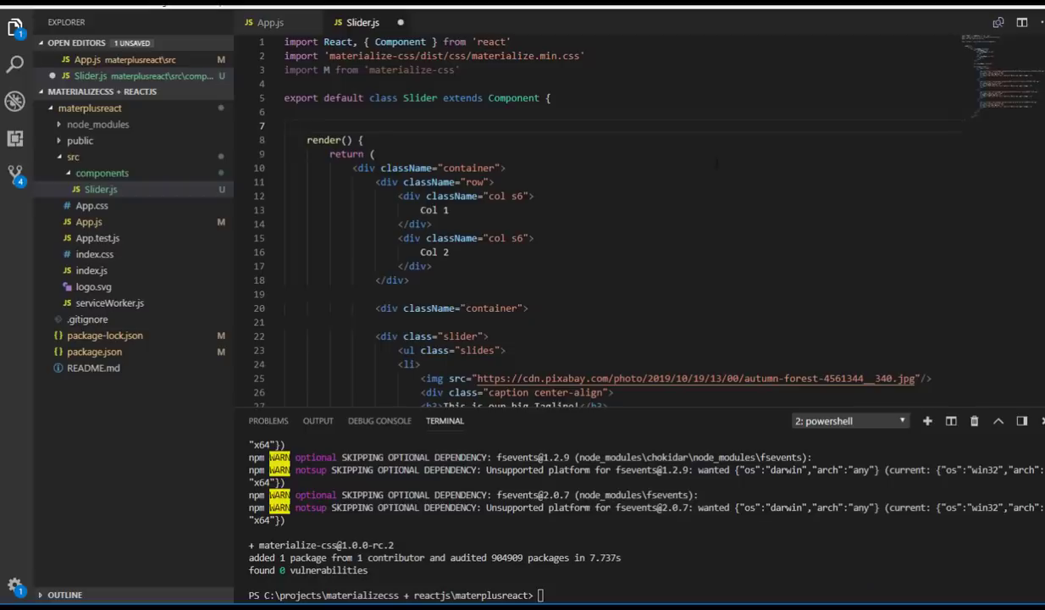
# Step: Add componentDidMount that queries .slider elements and calls M.Slider.init with {} options
pyautogui.write('comp')
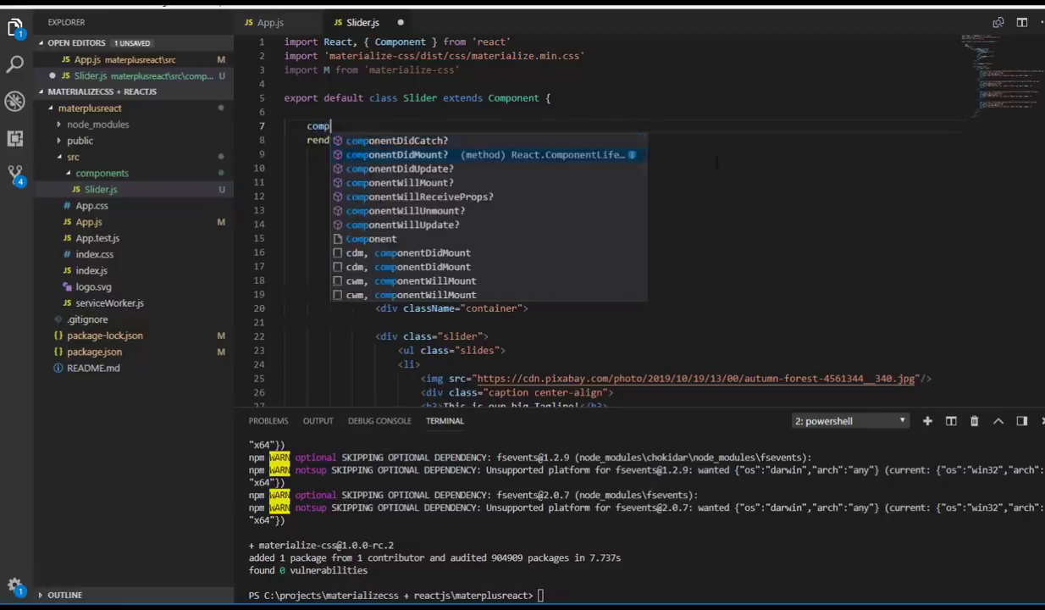
pyautogui.click(397, 154)
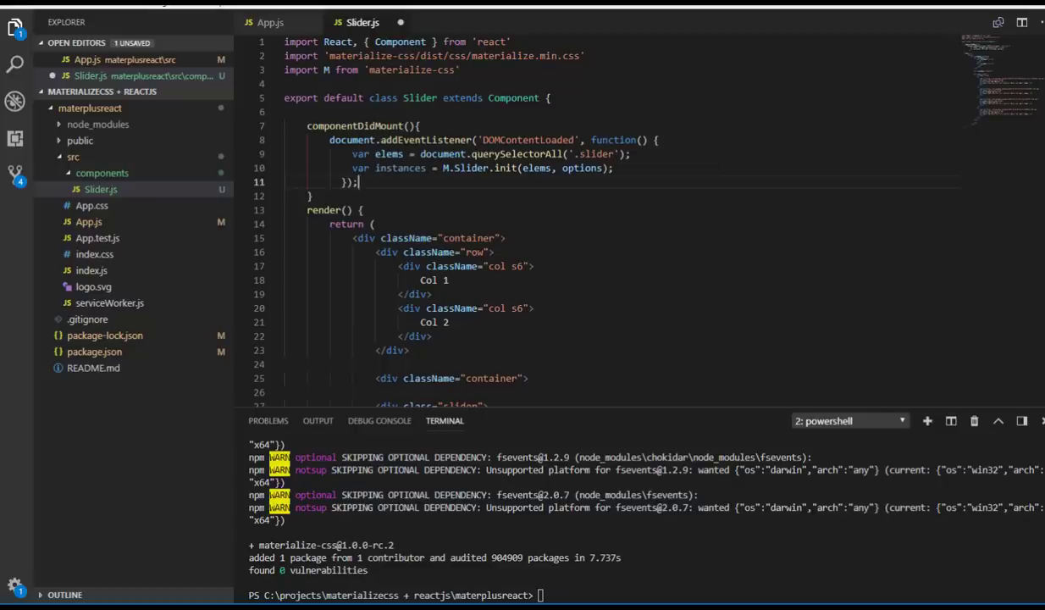
pyautogui.scroll(-3)
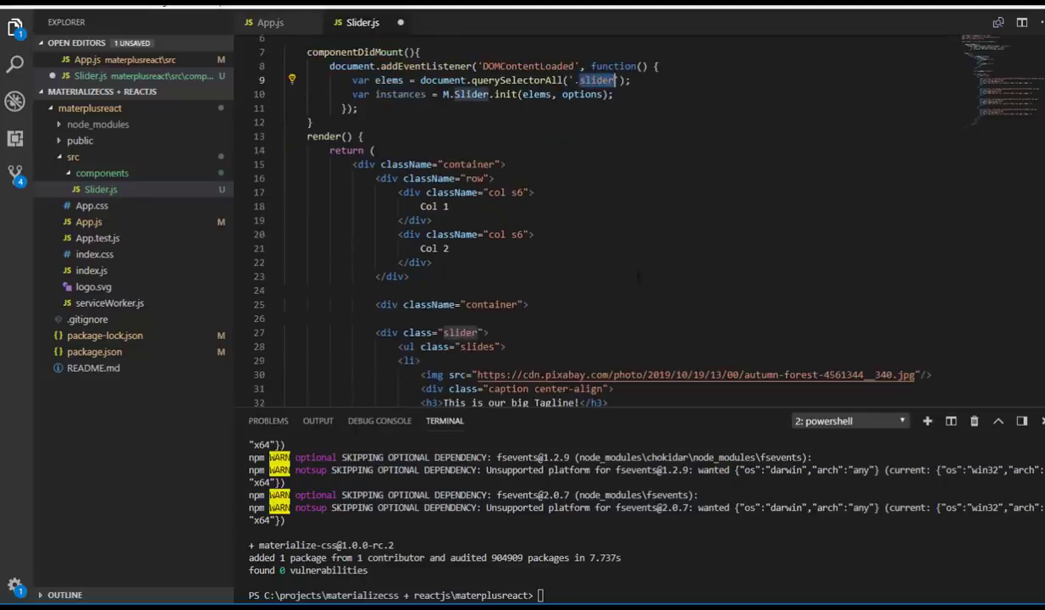
pyautogui.scroll(3)
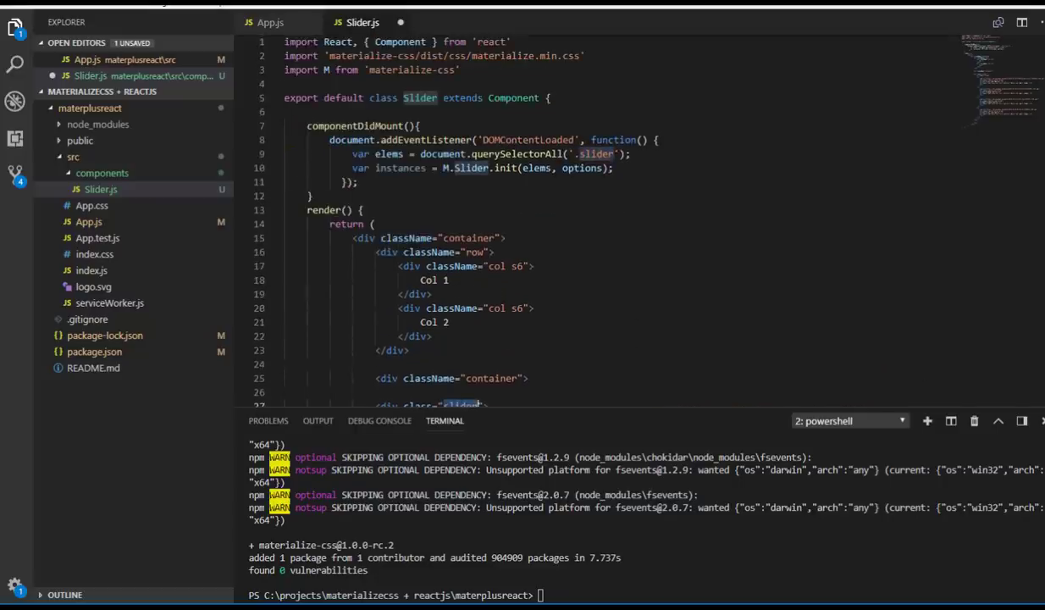
pyautogui.doubleClick(583, 167)
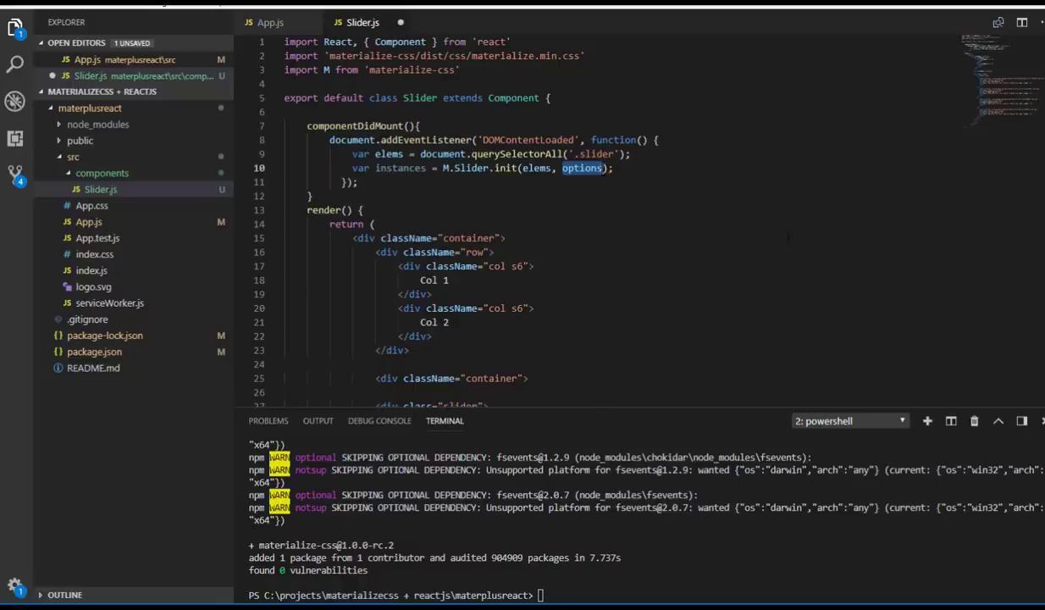
pyautogui.write('{}')
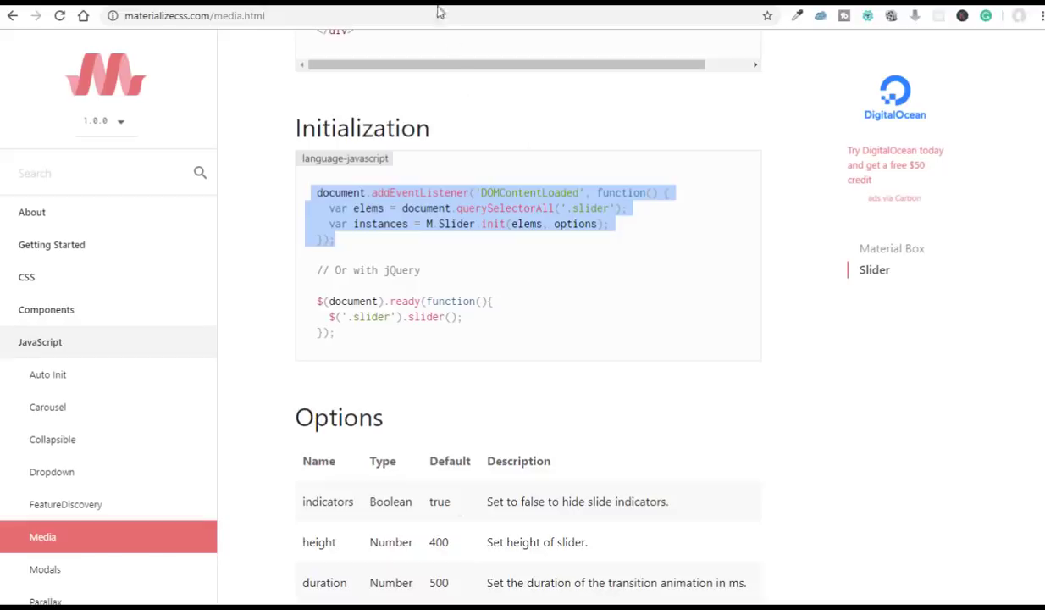
# Step: View the app at localhost:3000 and cycle the slider to the cat photo slide
pyautogui.click(156, 15)
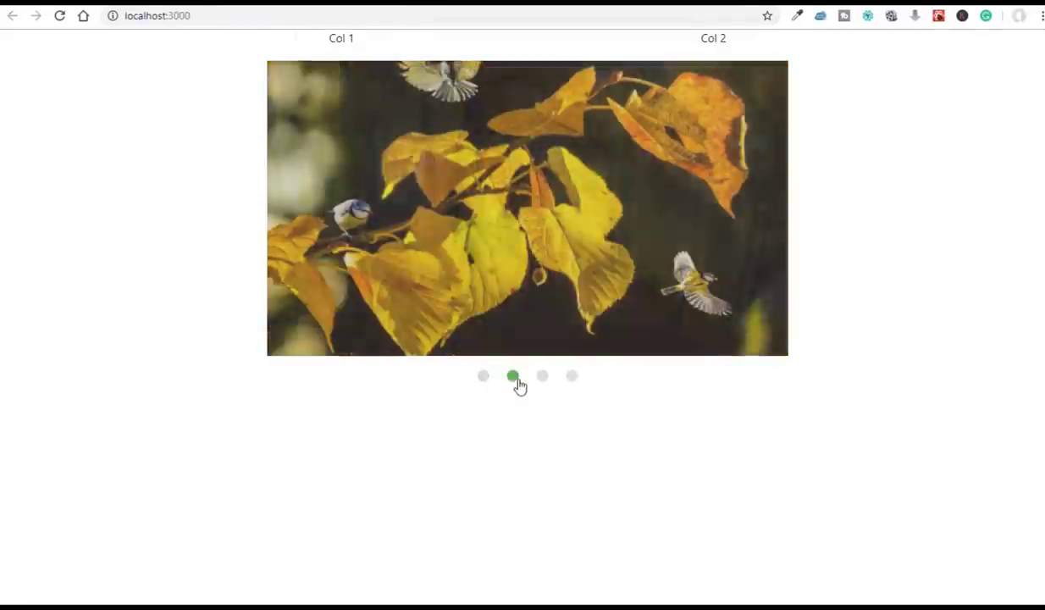
pyautogui.click(572, 376)
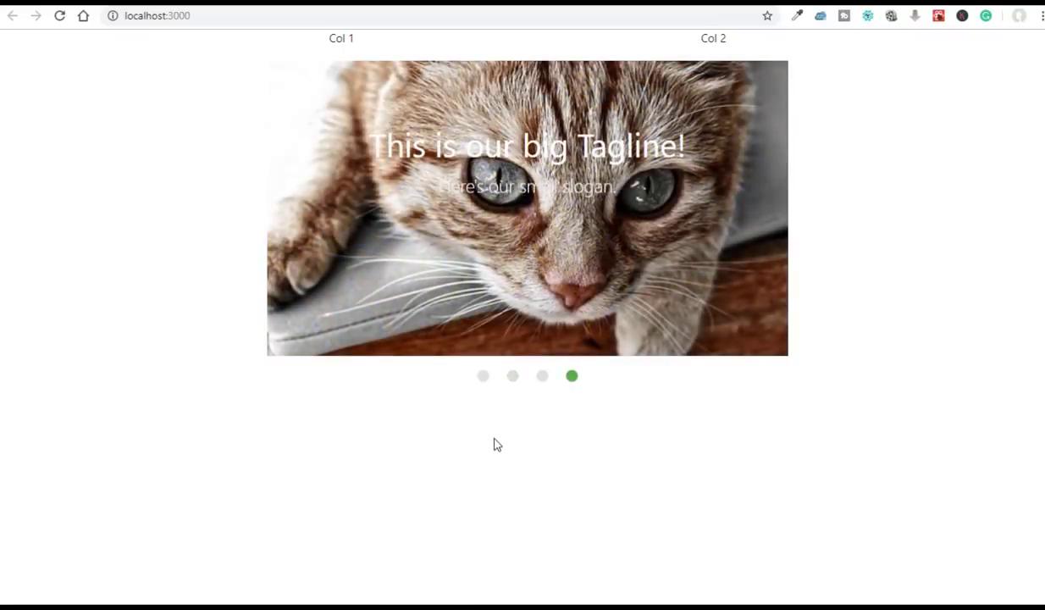
pyautogui.moveTo(381, 564)
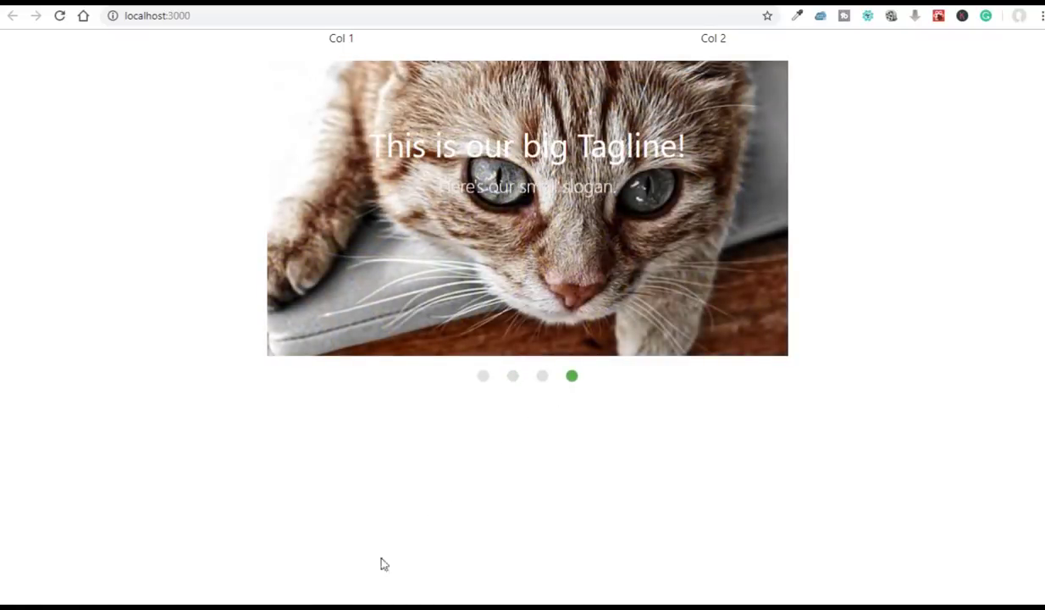